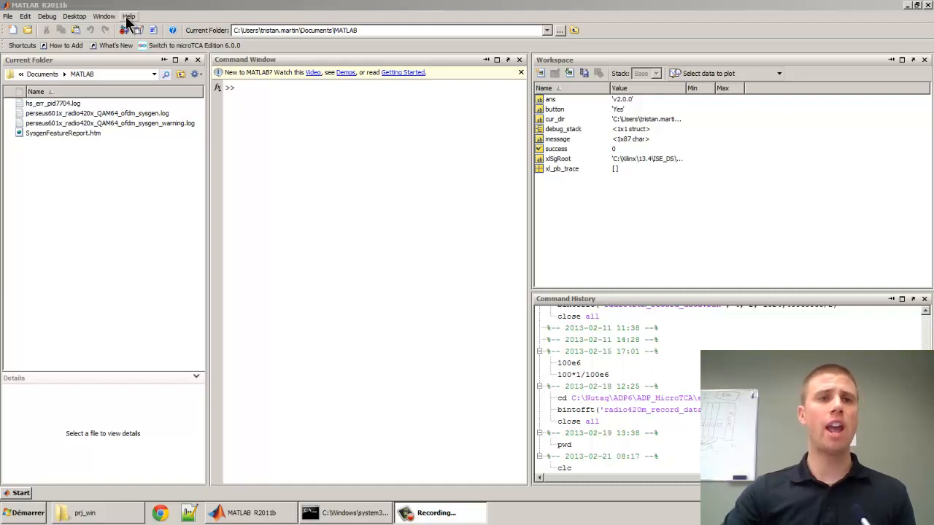
Bring up the MATLAB Help menu to reach the Demos entry
click(129, 16)
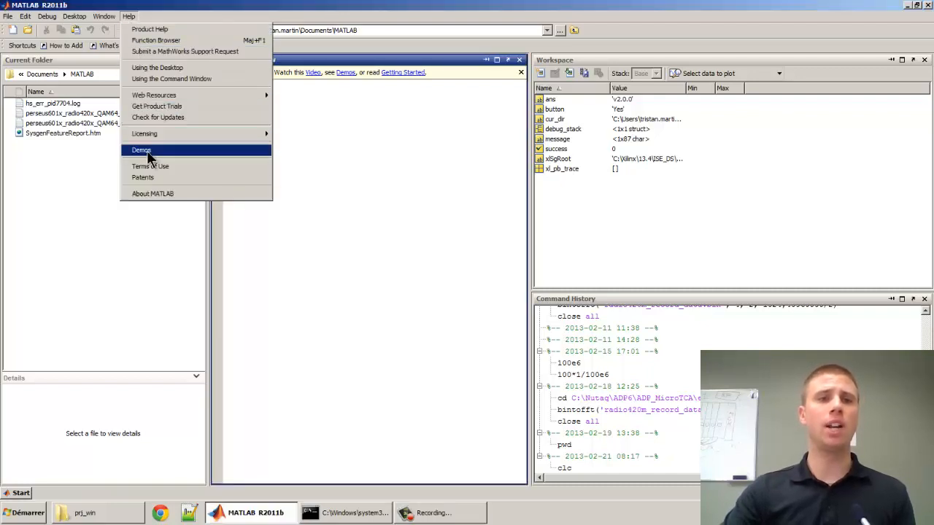
Navigate Other Demos > Perseus 601x examples > Applicative examples to reach the OFDM example
click(140, 149)
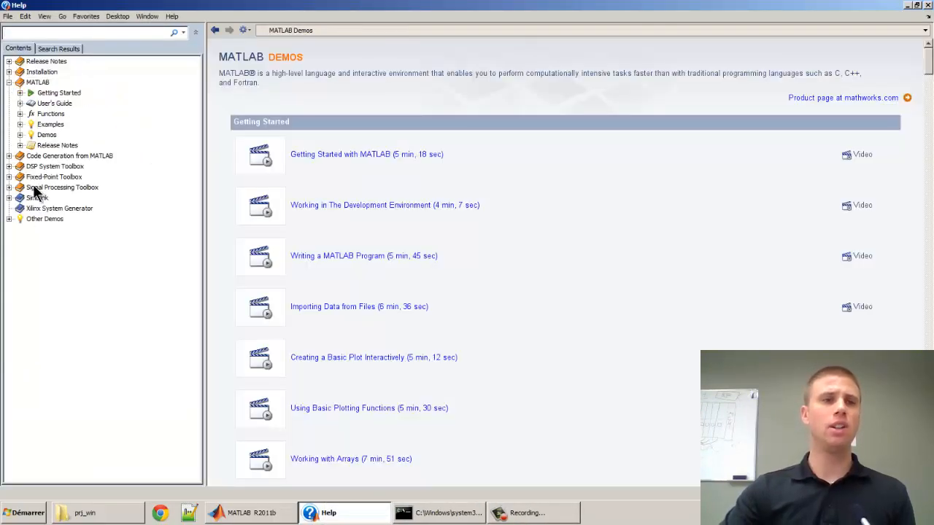
click(44, 218)
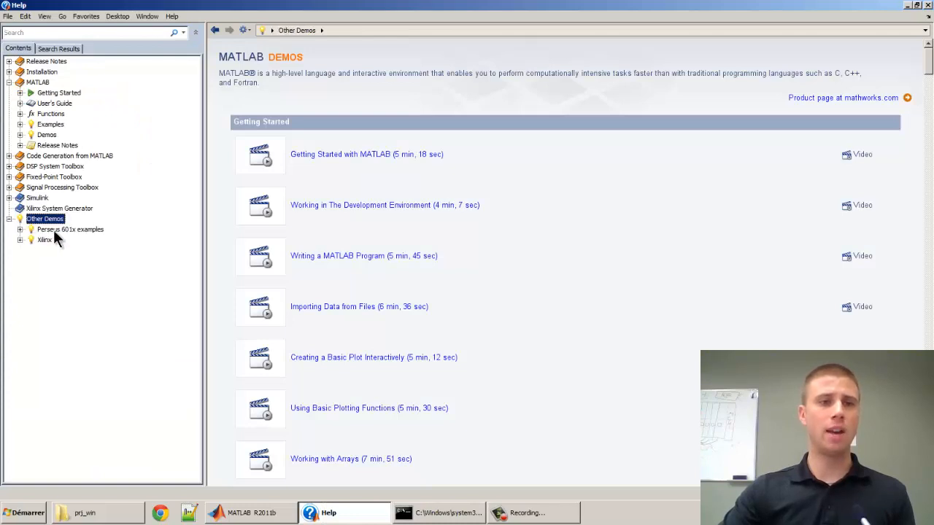
click(70, 229)
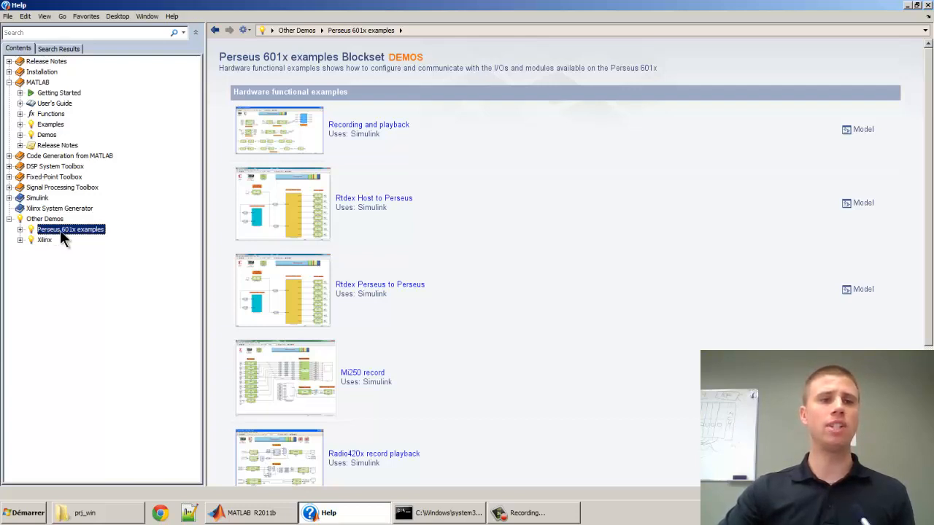
mouse_move(76, 240)
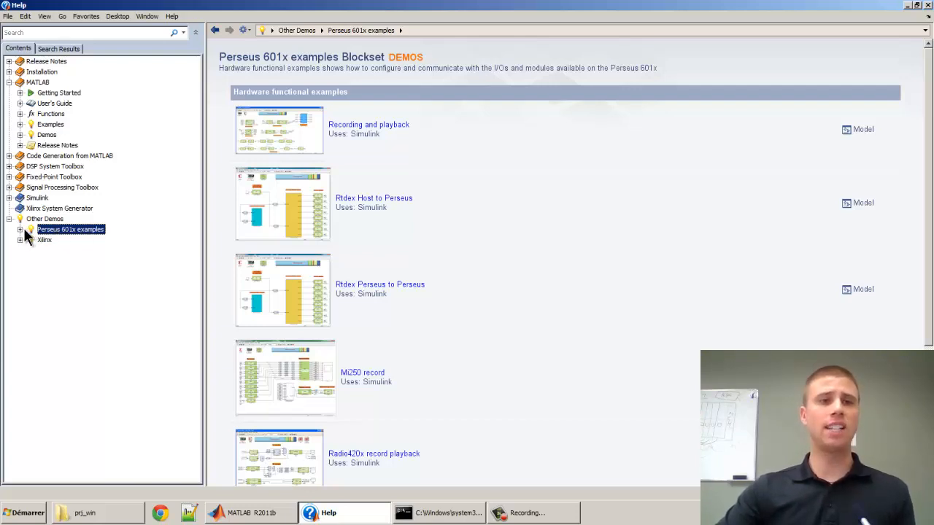
click(67, 251)
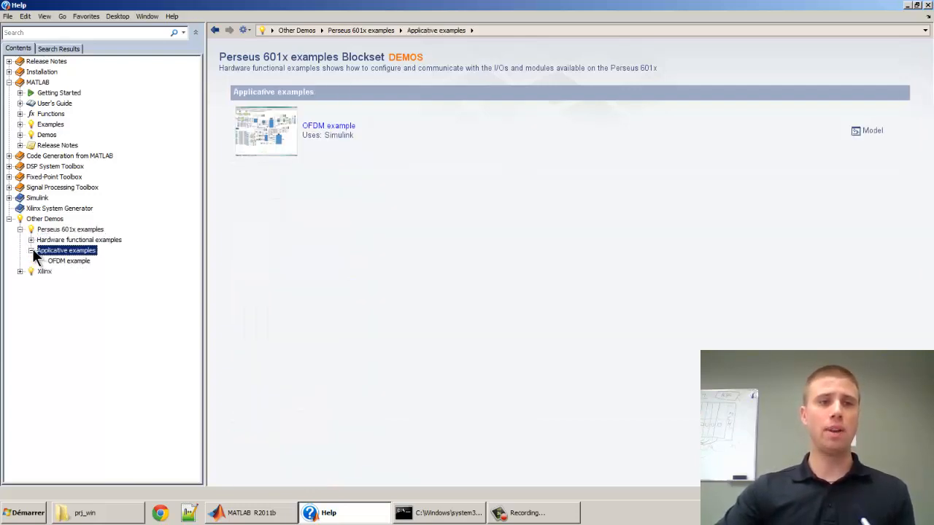
click(69, 261)
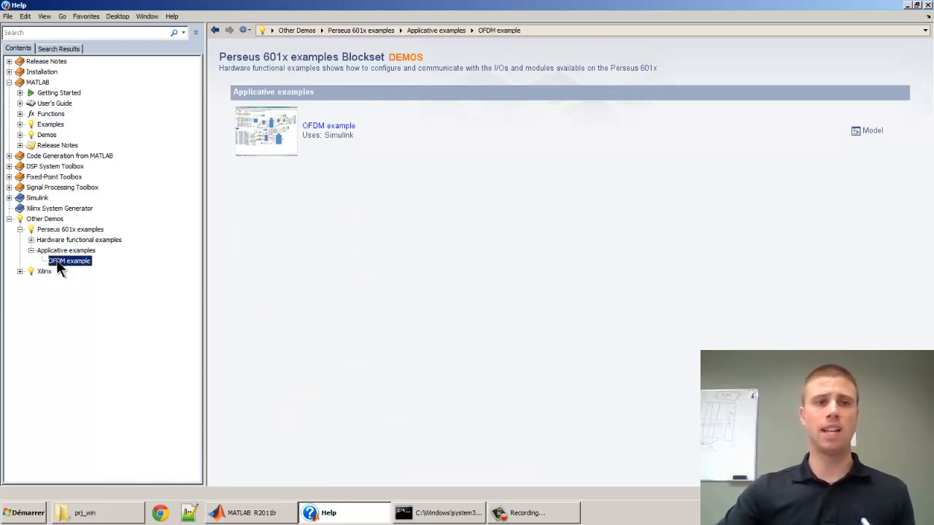
click(329, 126)
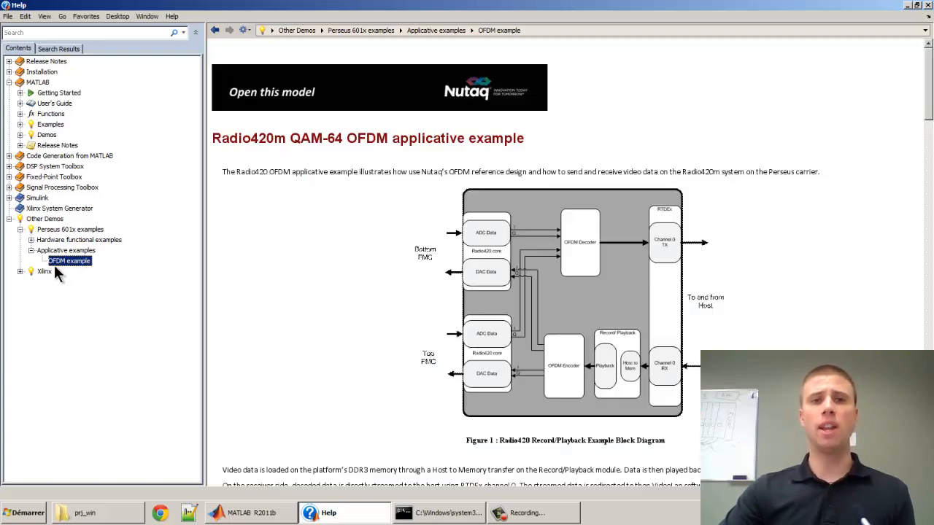
scroll(down, 3)
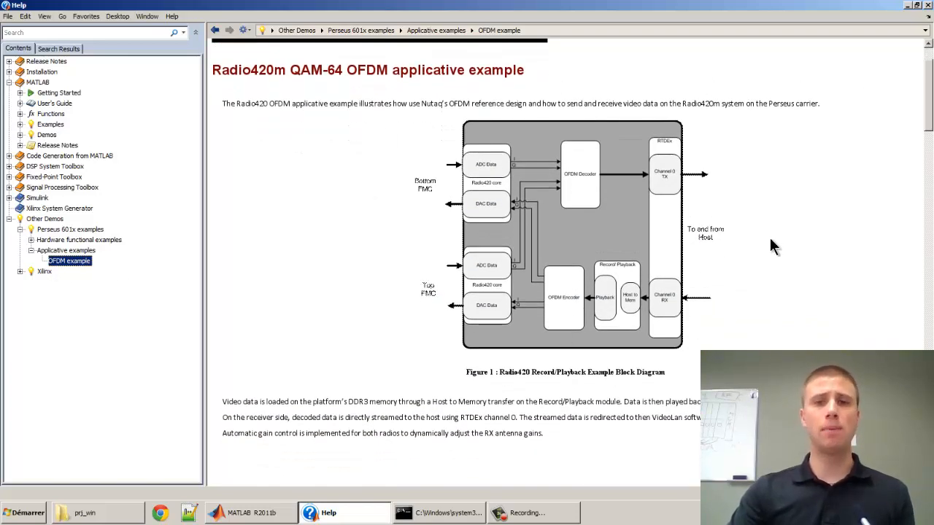
mouse_move(633, 397)
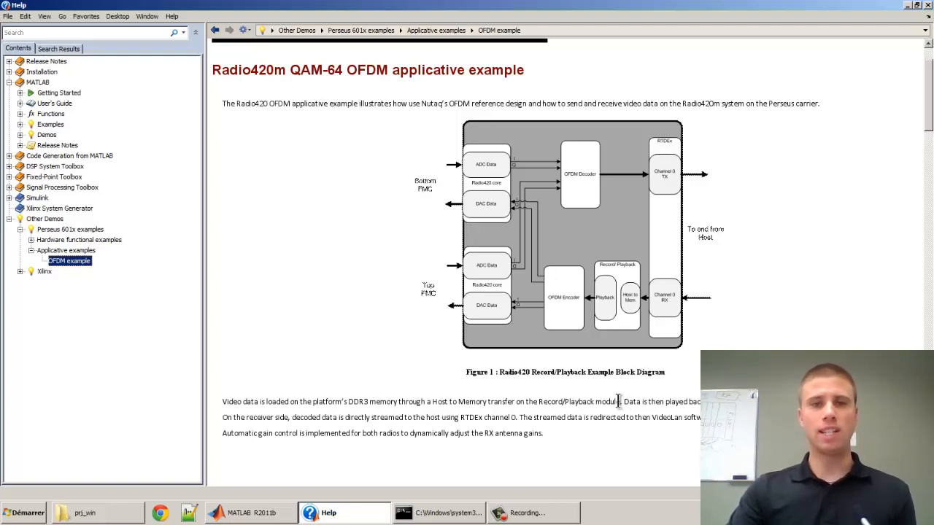
mouse_move(493, 324)
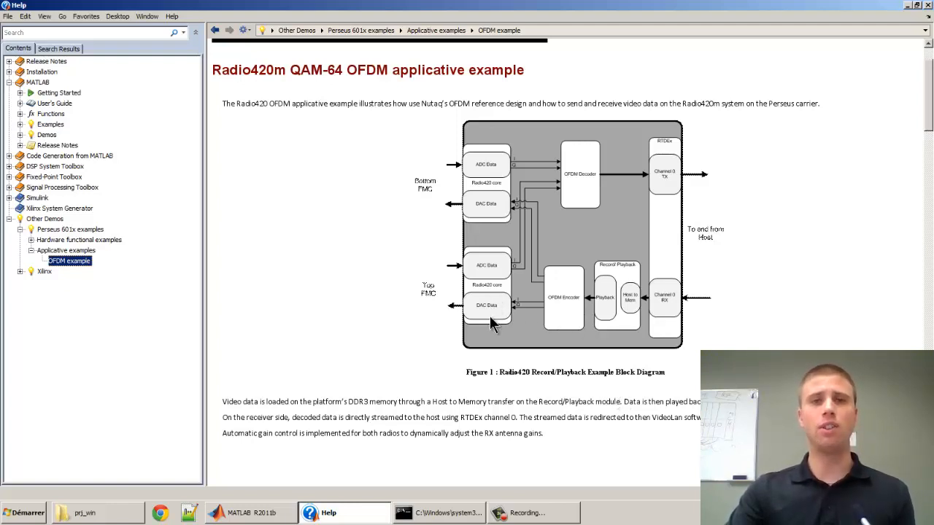
mouse_move(372, 220)
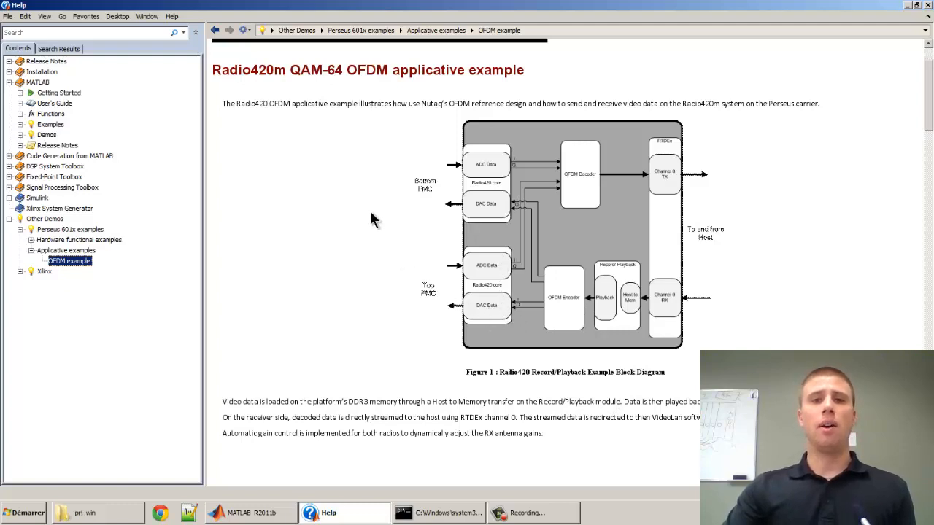
mouse_move(485, 166)
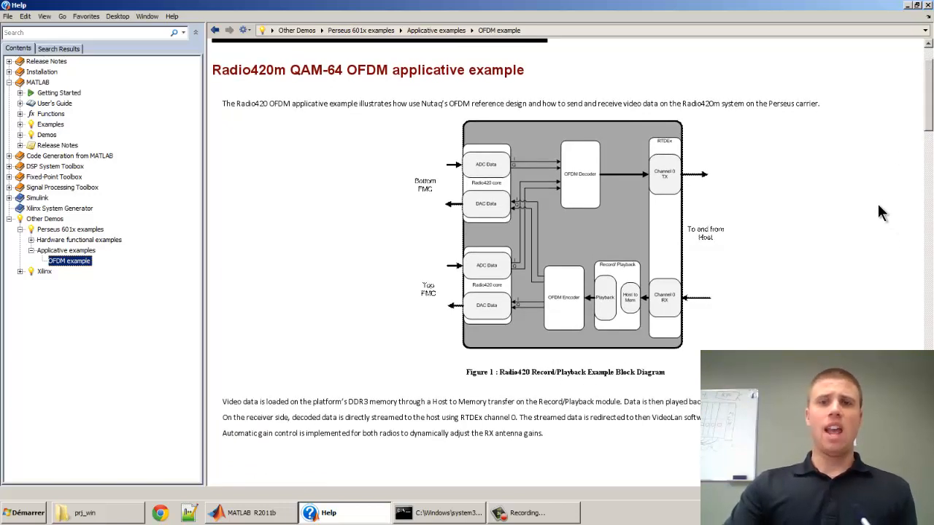
mouse_move(708, 266)
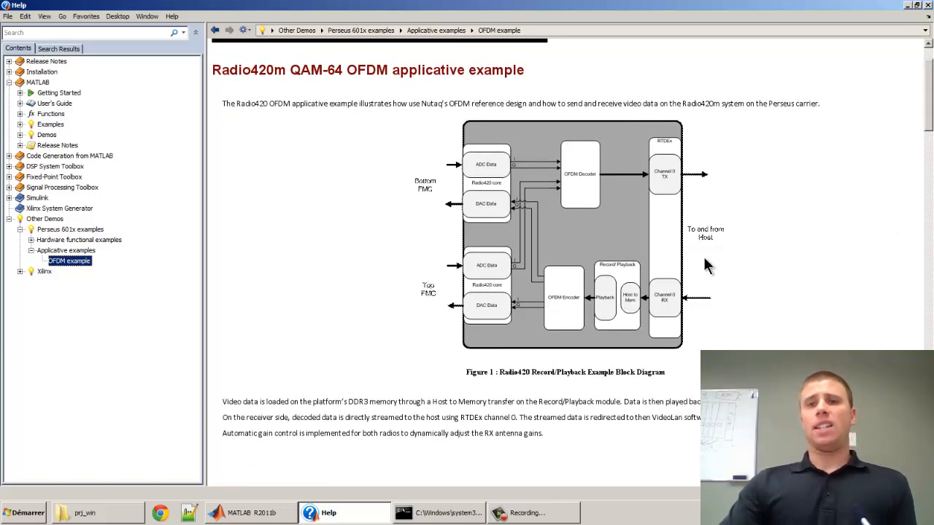
mouse_move(733, 276)
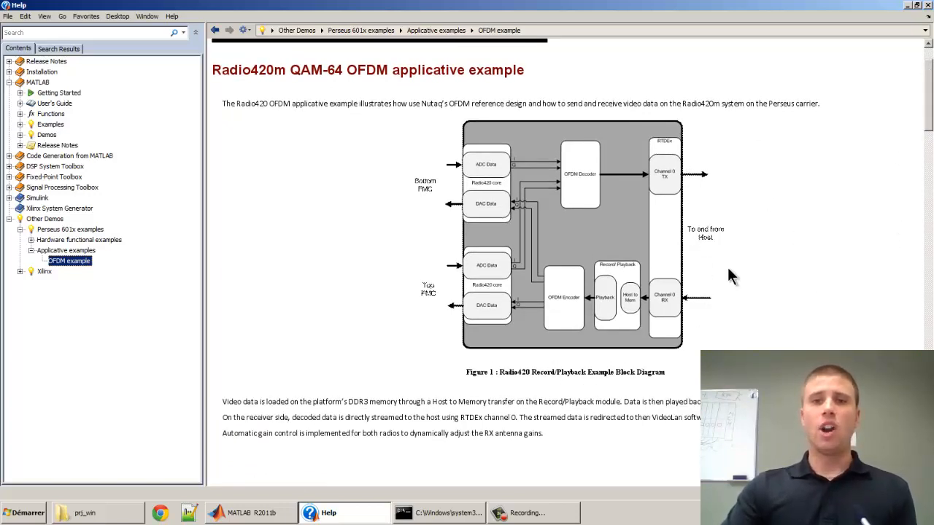
mouse_move(732, 302)
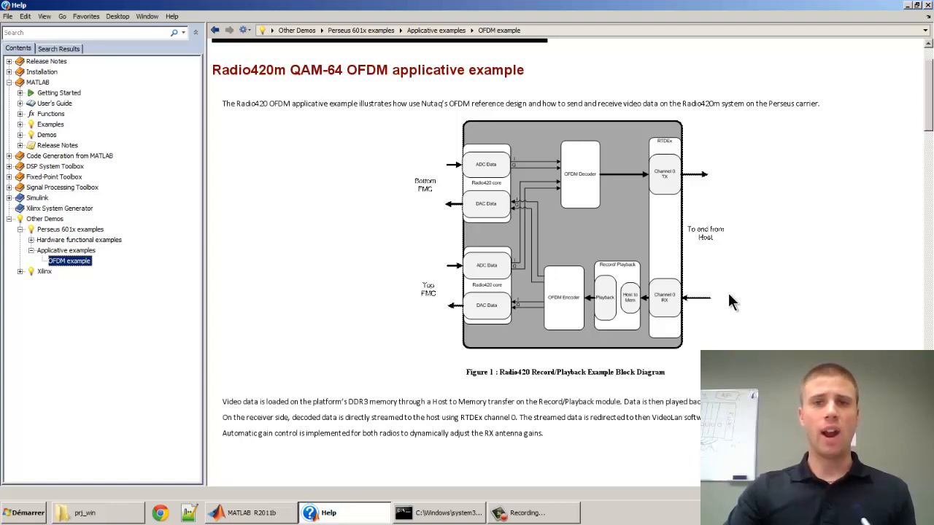
mouse_move(671, 163)
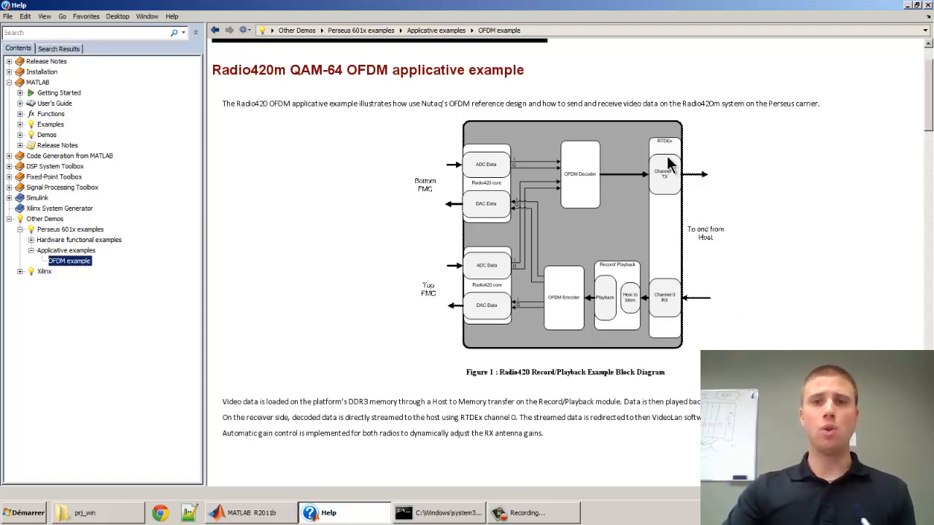
mouse_move(654, 343)
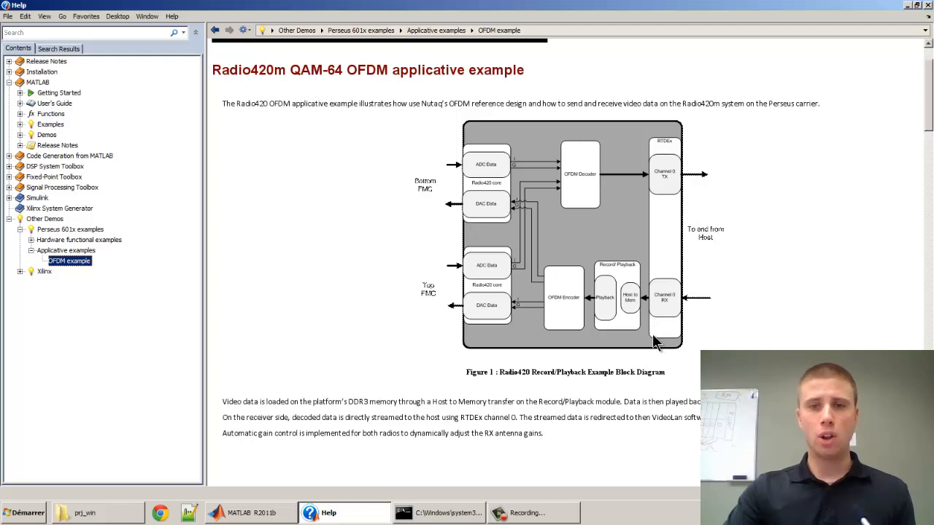
mouse_move(664, 342)
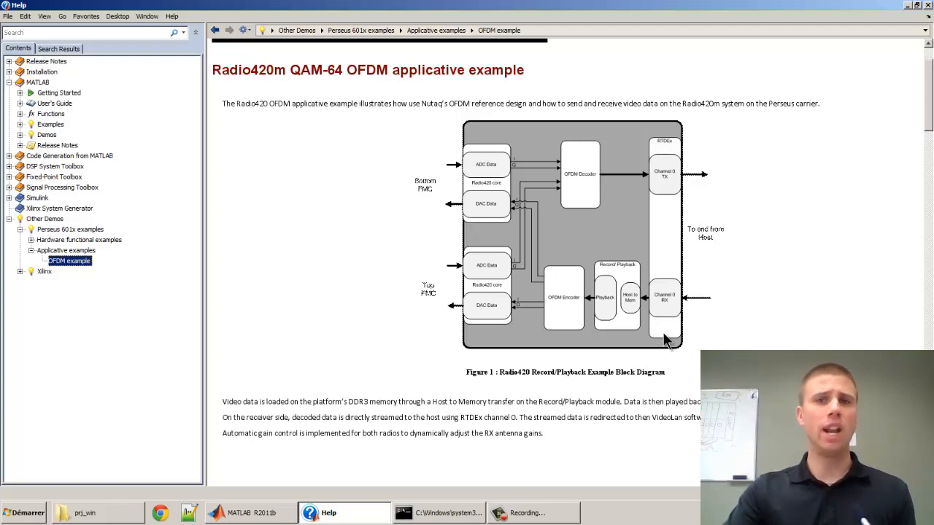
mouse_move(654, 256)
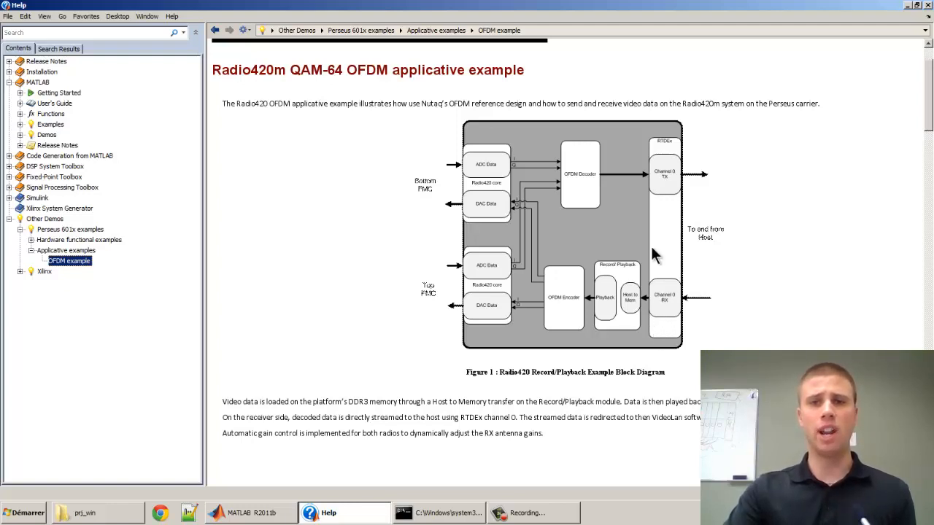
mouse_move(753, 310)
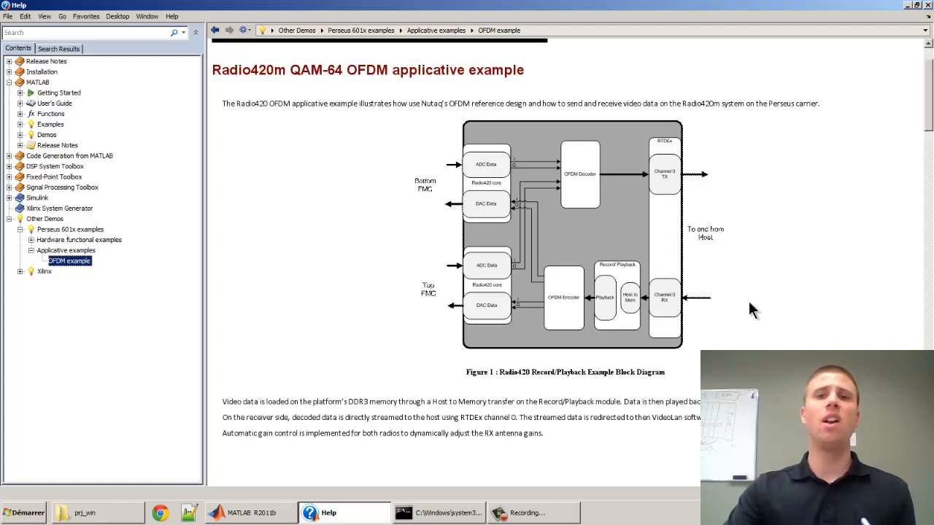
mouse_move(634, 280)
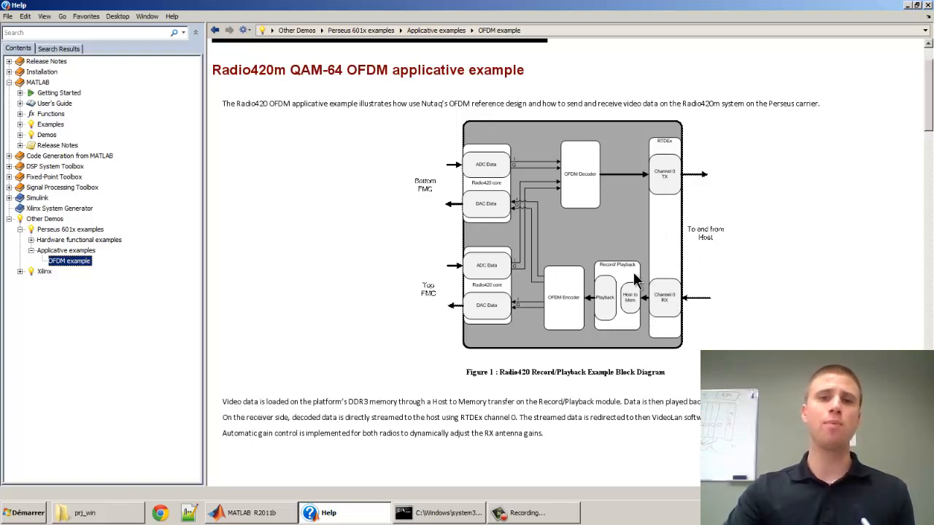
mouse_move(630, 310)
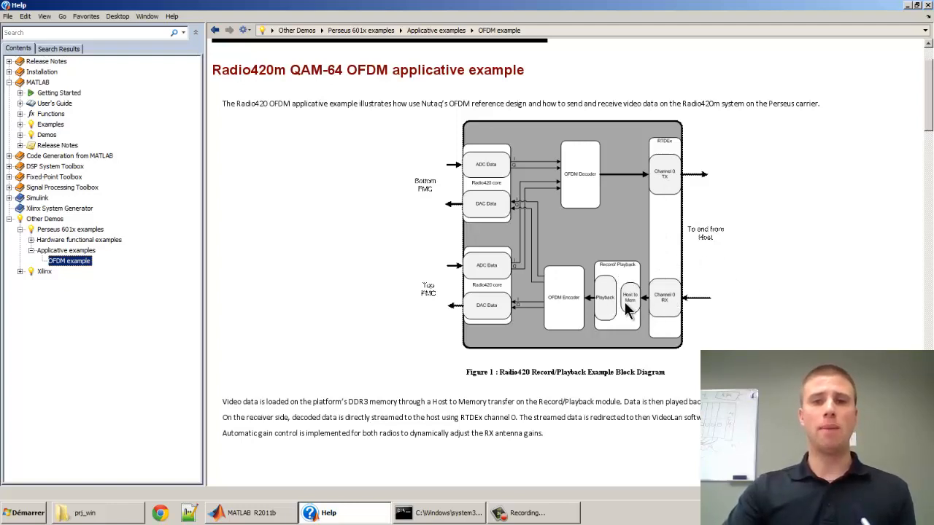
mouse_move(630, 292)
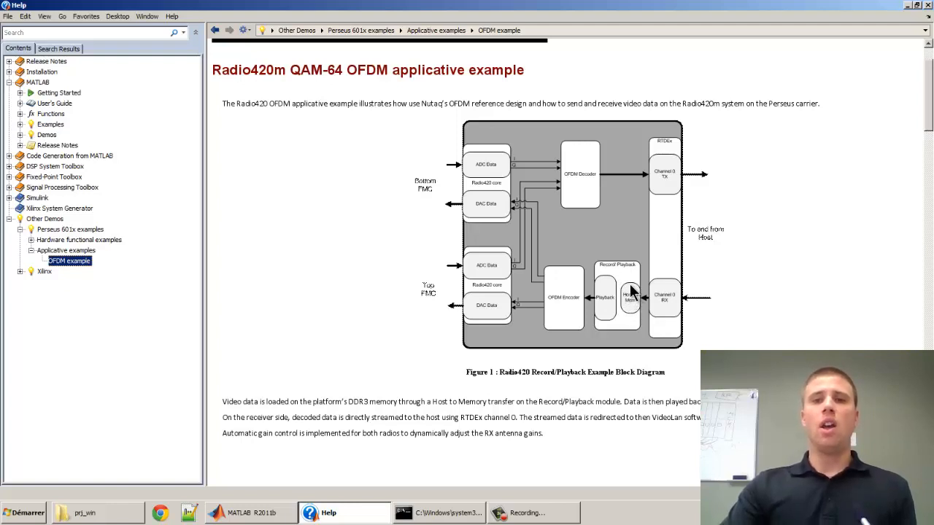
mouse_move(756, 307)
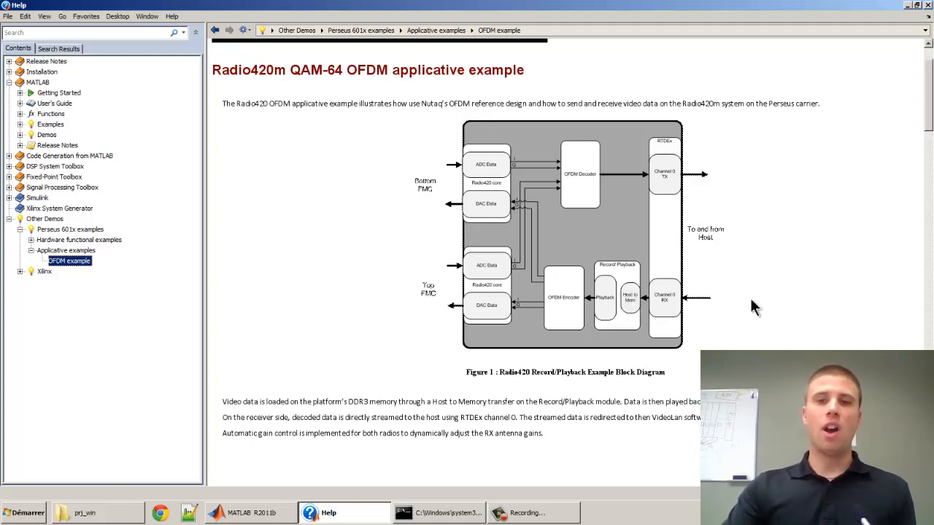
mouse_move(728, 309)
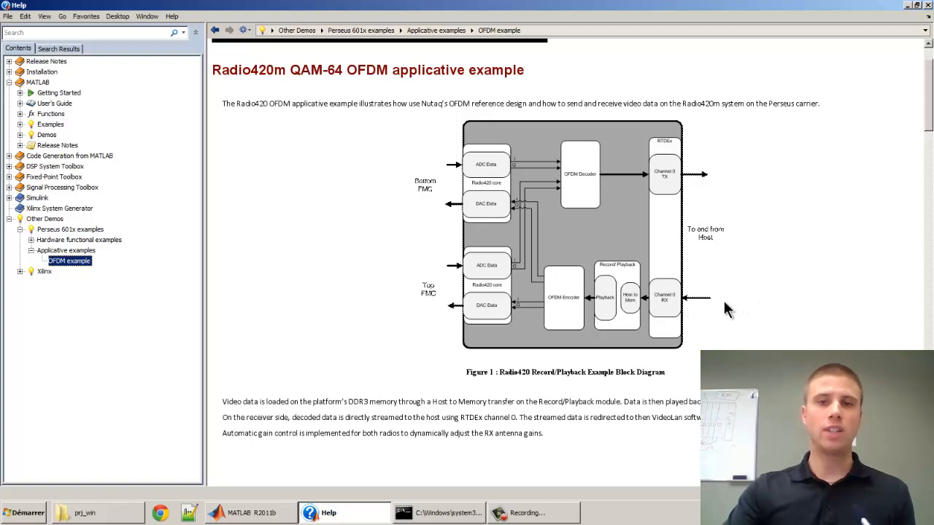
mouse_move(639, 300)
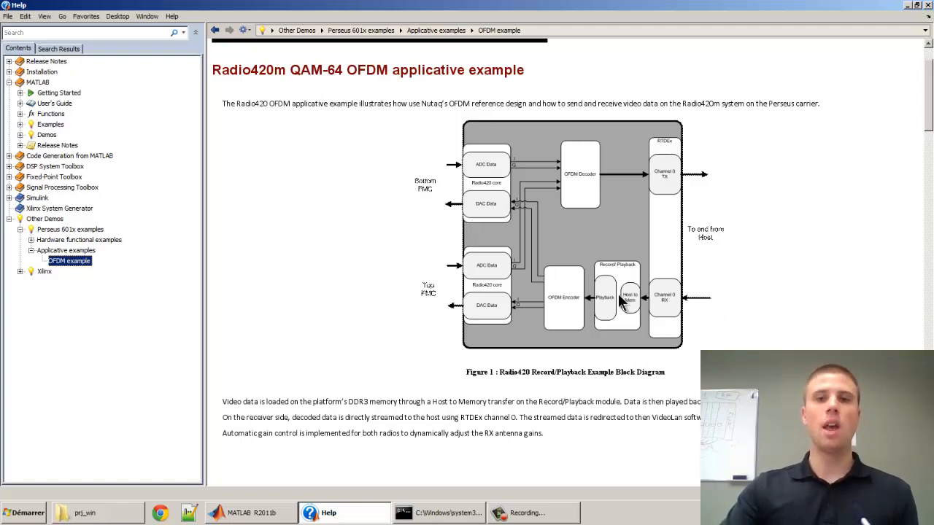
mouse_move(621, 314)
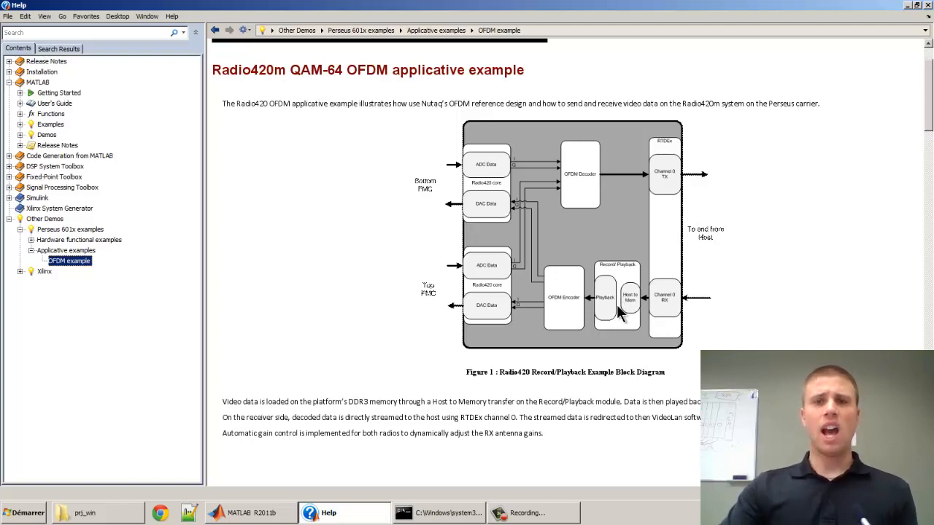
mouse_move(625, 306)
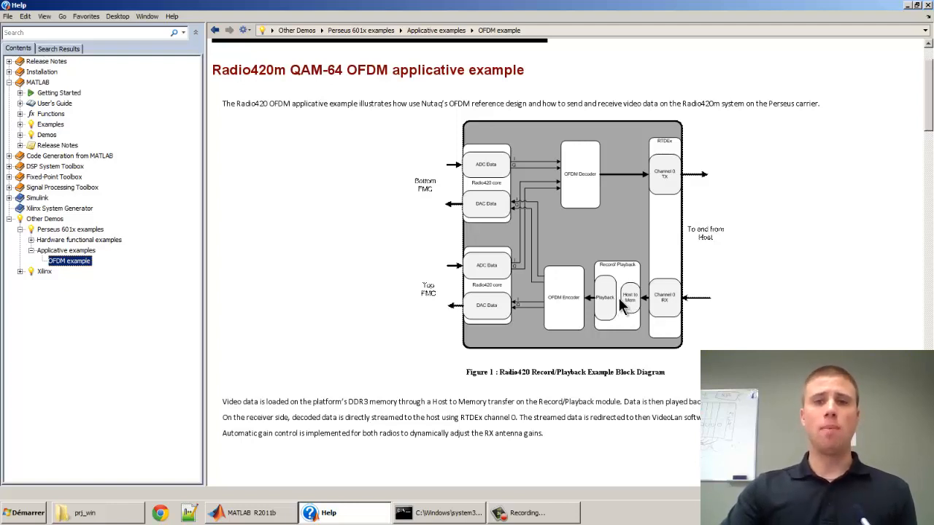
mouse_move(612, 309)
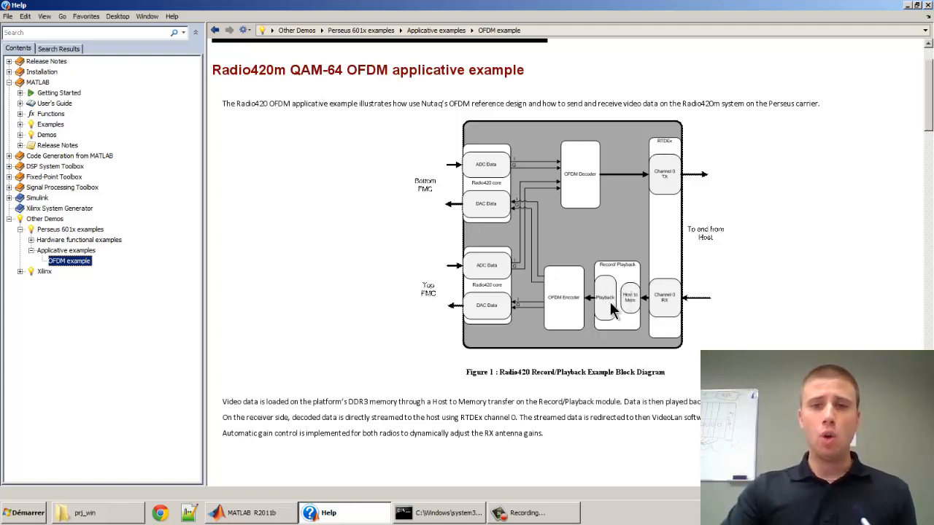
mouse_move(620, 306)
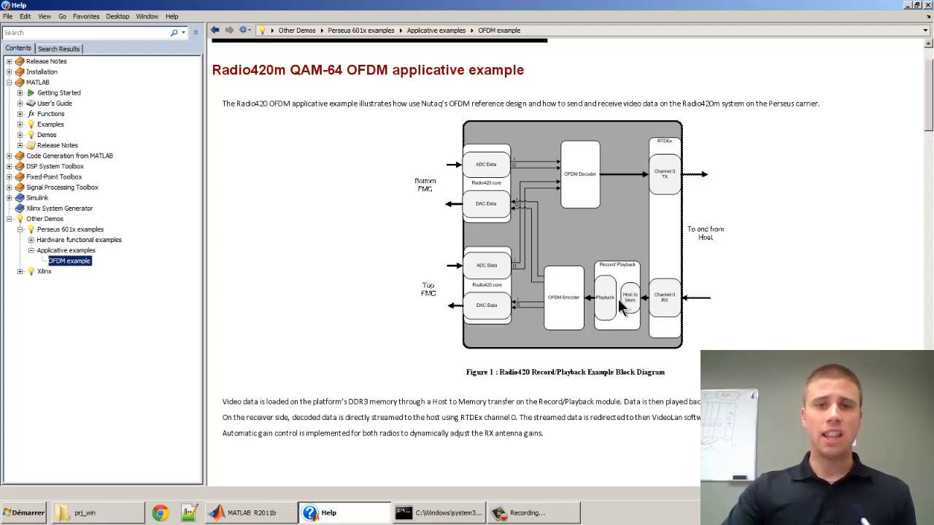
mouse_move(551, 295)
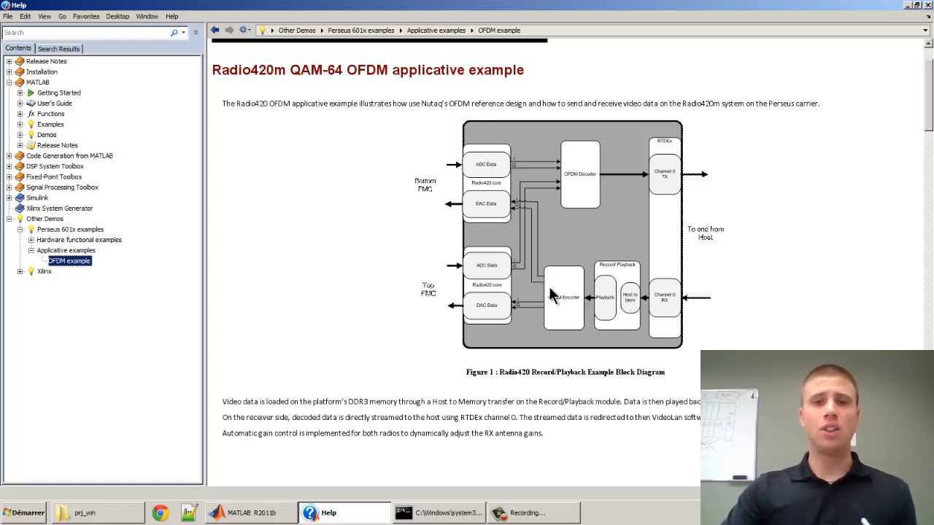
mouse_move(562, 300)
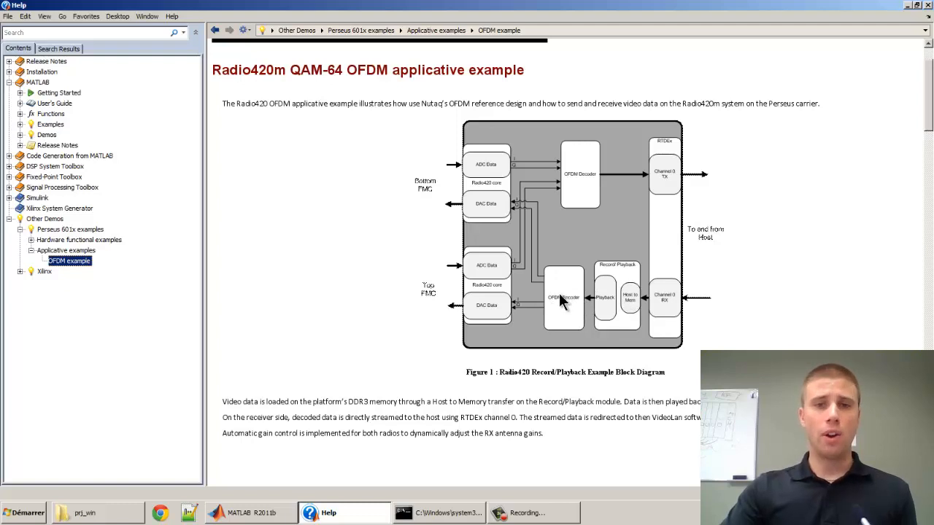
mouse_move(572, 310)
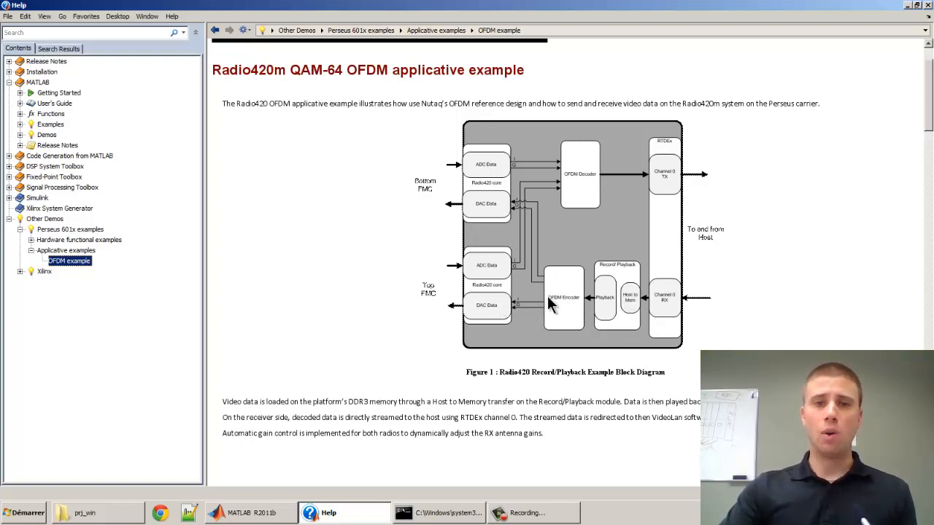
mouse_move(496, 301)
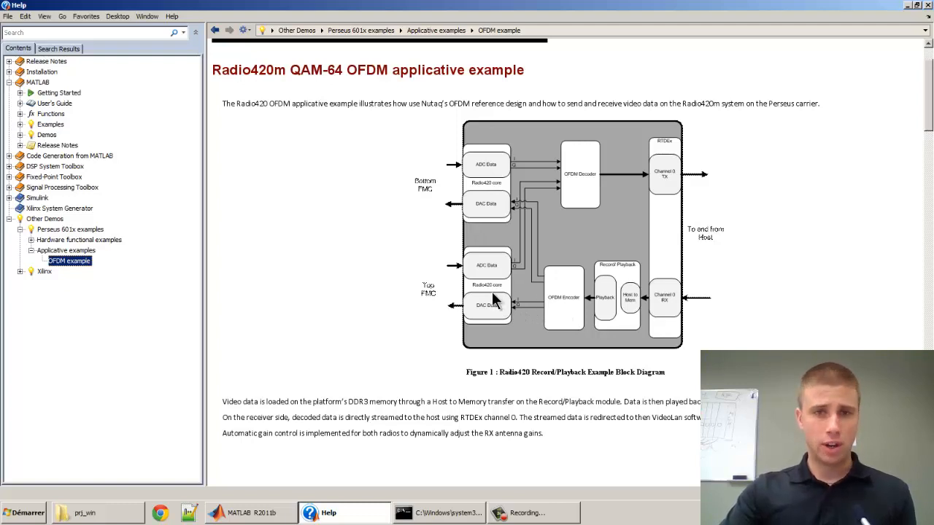
mouse_move(294, 327)
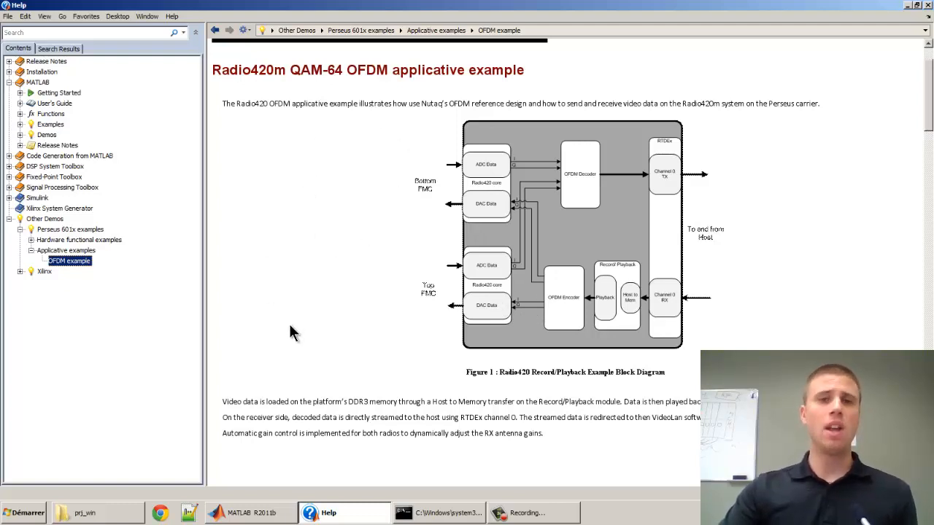
mouse_move(435, 316)
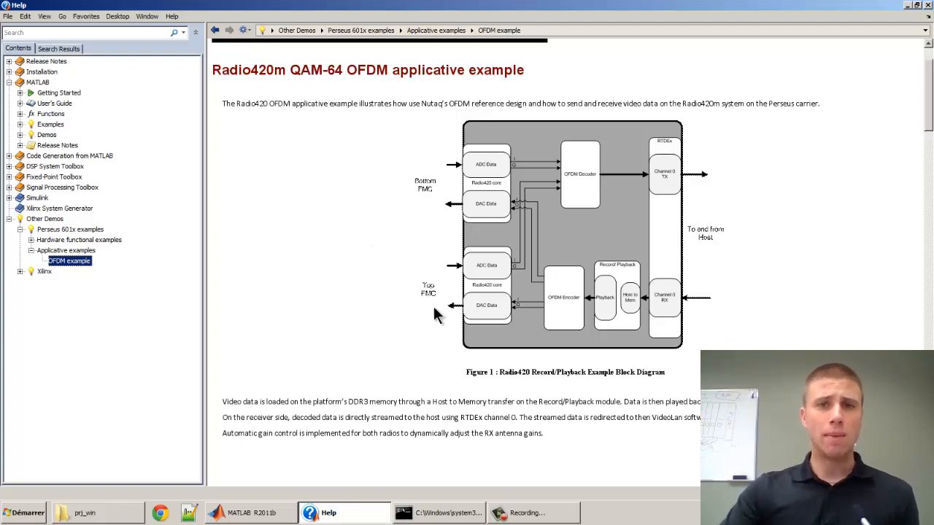
mouse_move(473, 178)
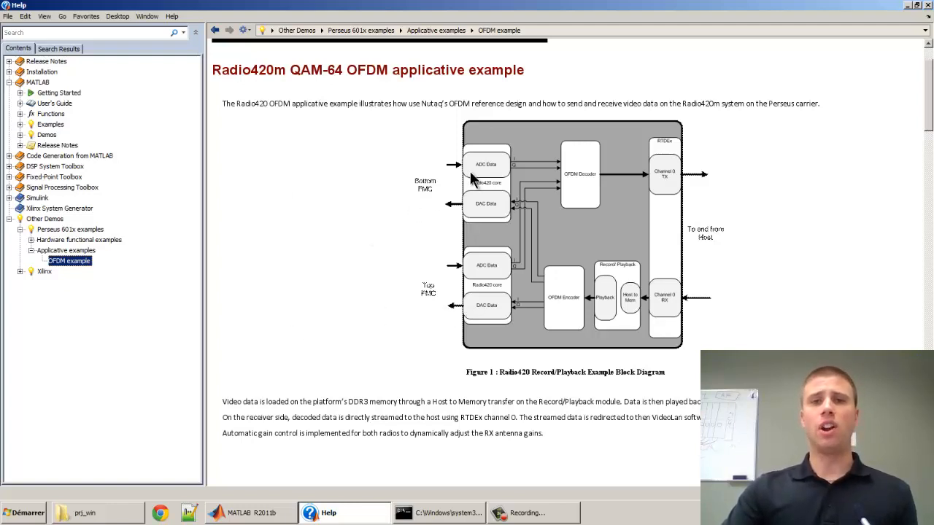
mouse_move(569, 183)
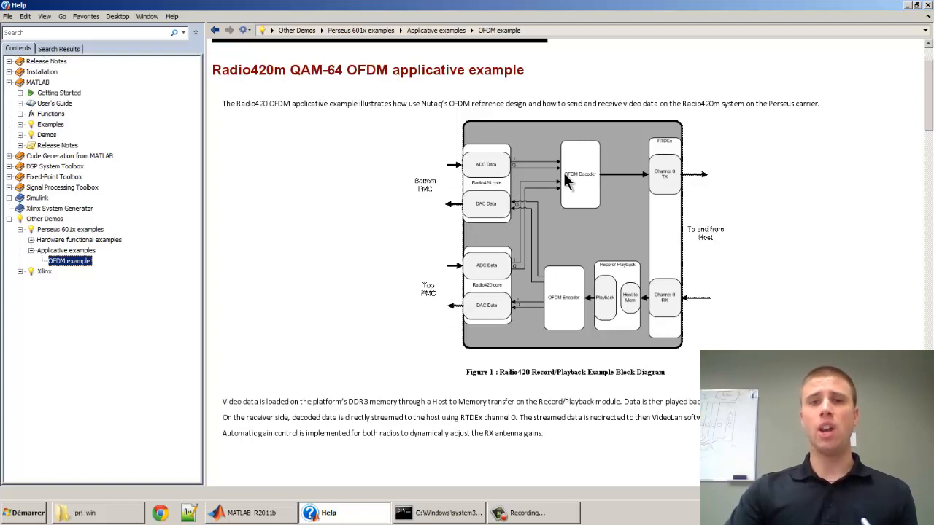
mouse_move(561, 188)
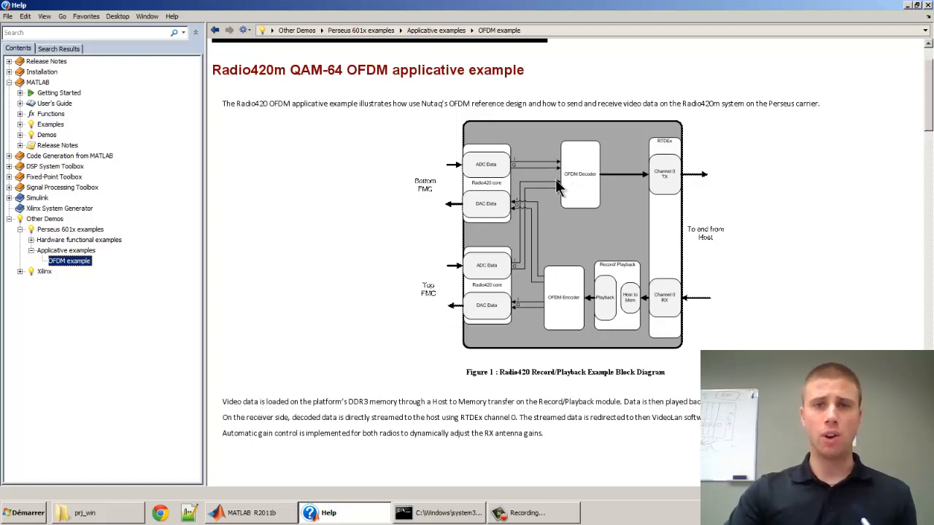
mouse_move(657, 178)
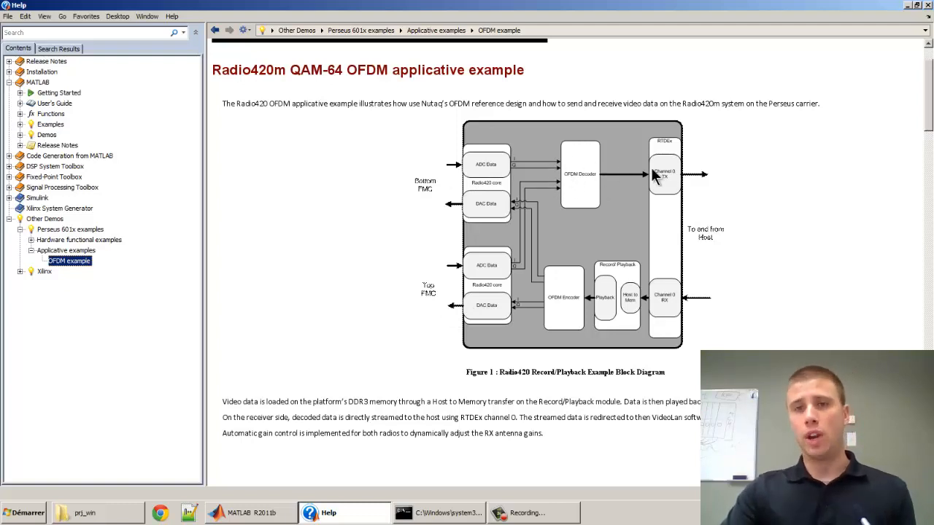
mouse_move(683, 158)
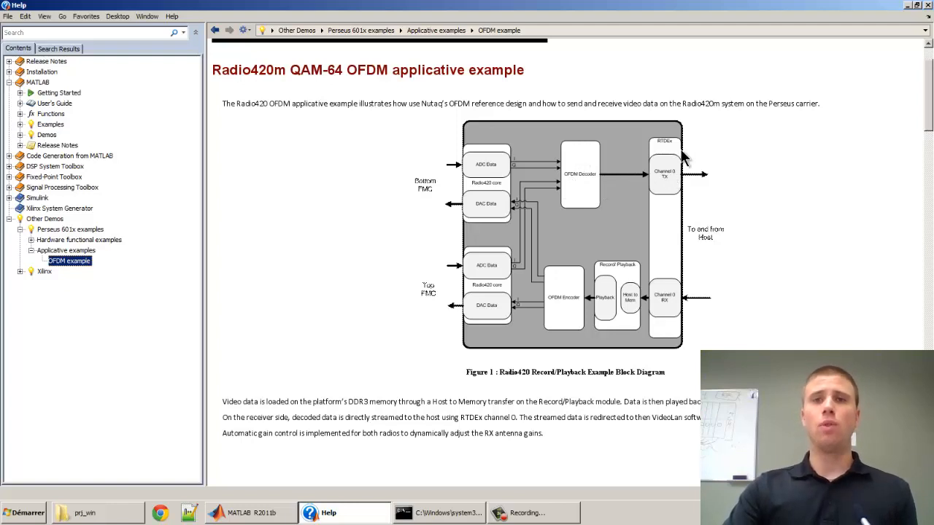
mouse_move(829, 207)
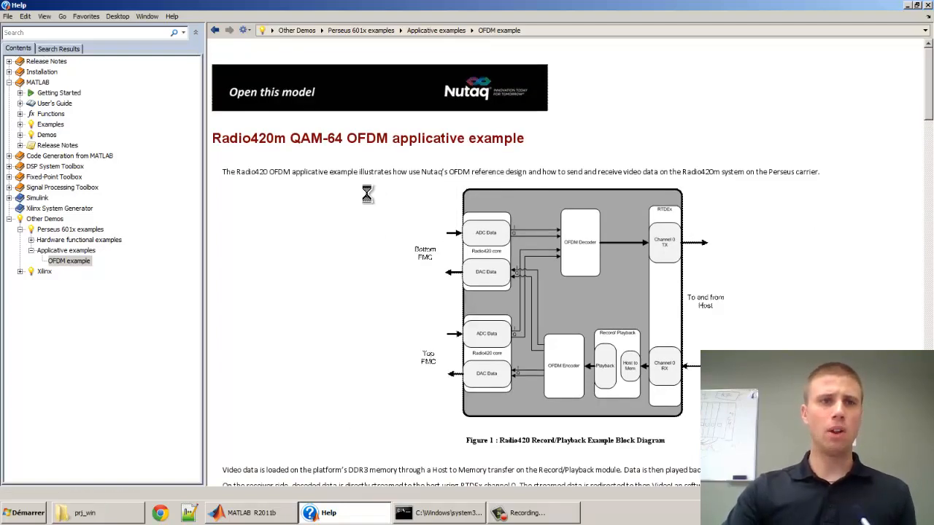
mouse_move(365, 196)
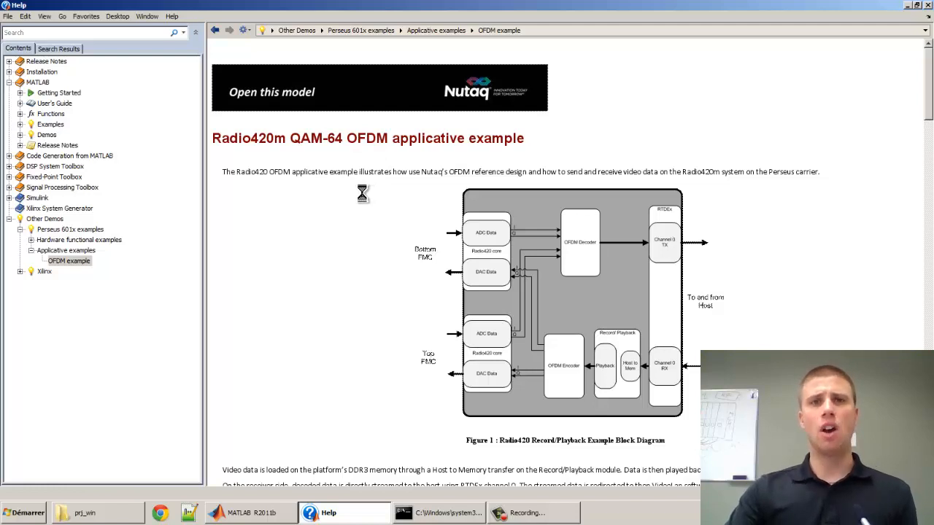
Fit the whole perseus601x QAM64 OFDM model into the Simulink window
click(271, 92)
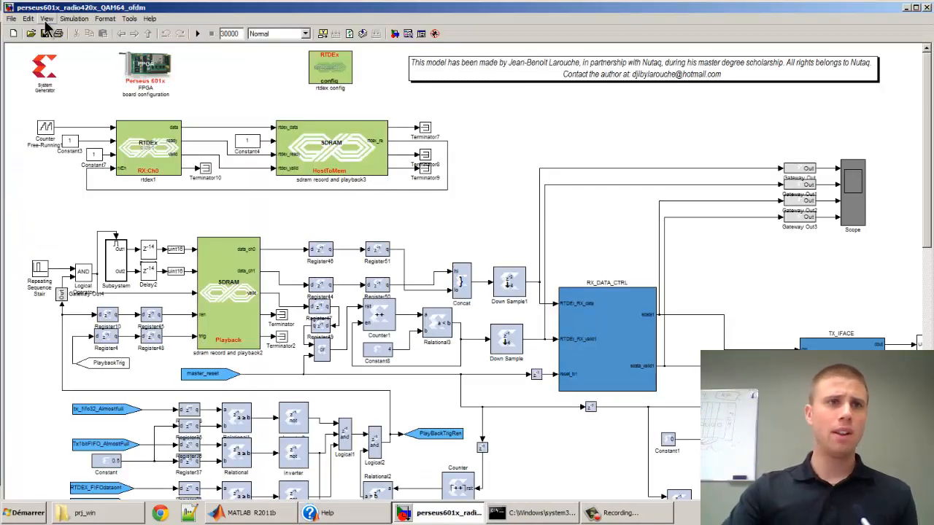
click(46, 17)
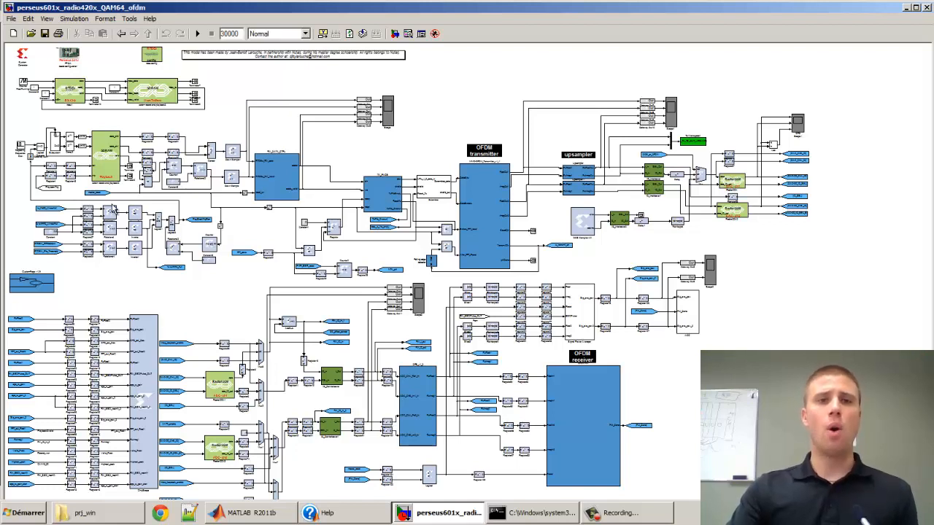
mouse_move(184, 213)
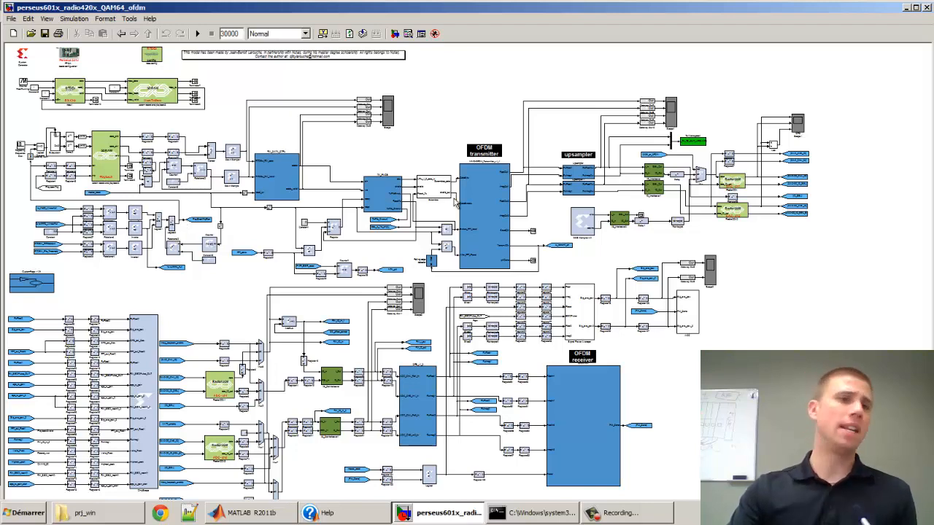
click(46, 17)
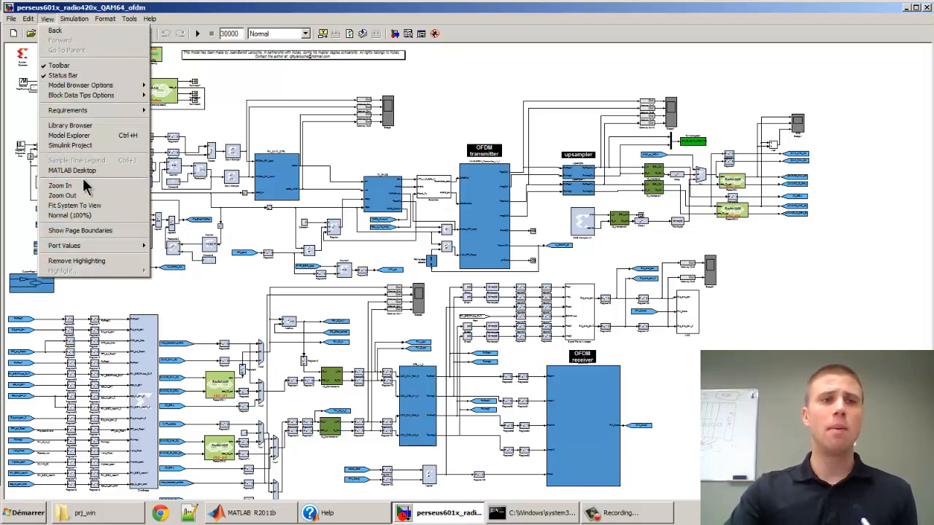
mouse_move(60, 186)
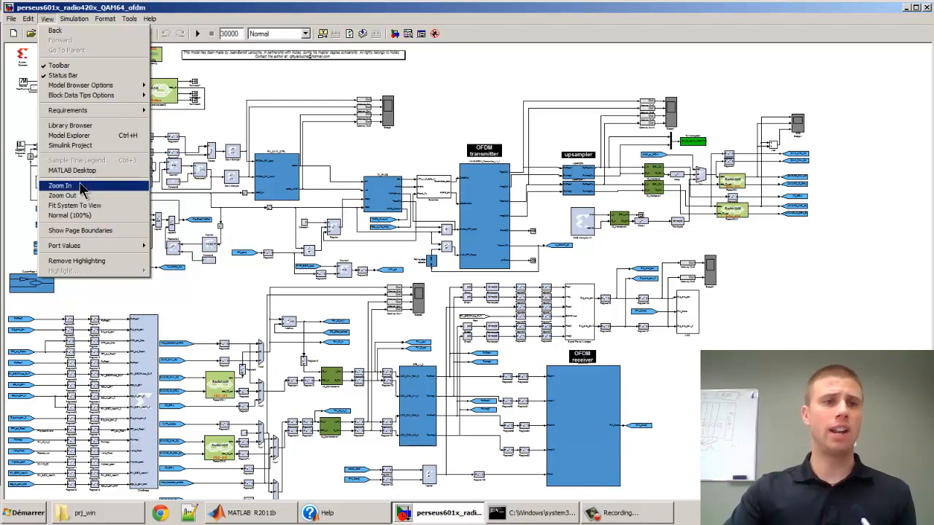
Zoom in and pan across the RTDEx receive and SDRAM playback blocks of the model
click(59, 185)
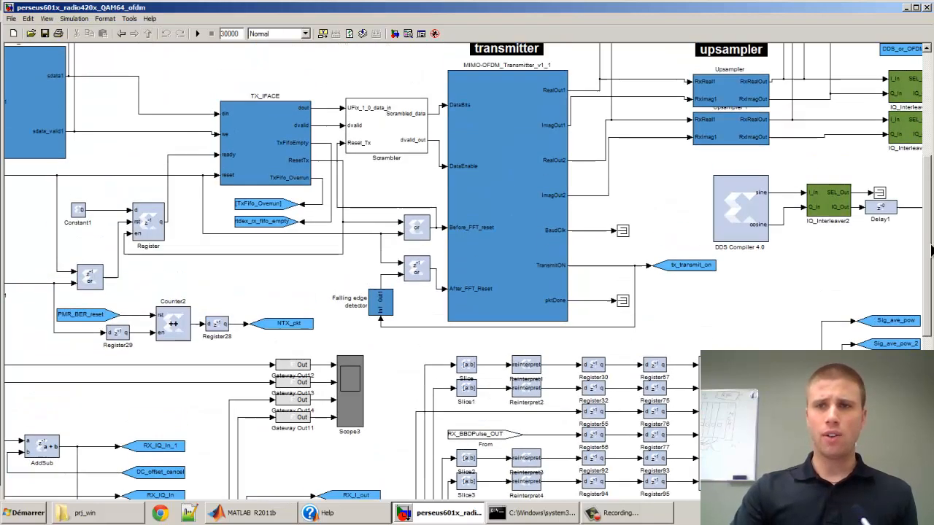
scroll(up, 3)
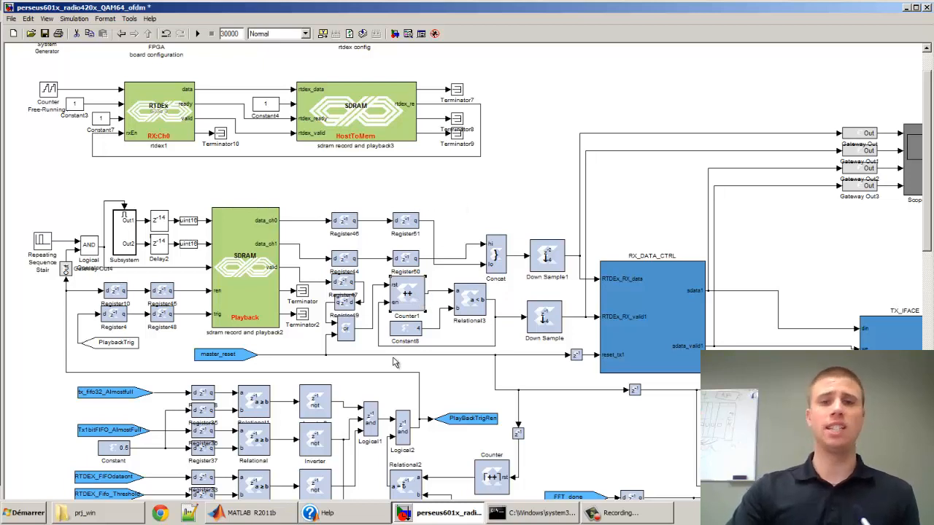
mouse_move(488, 254)
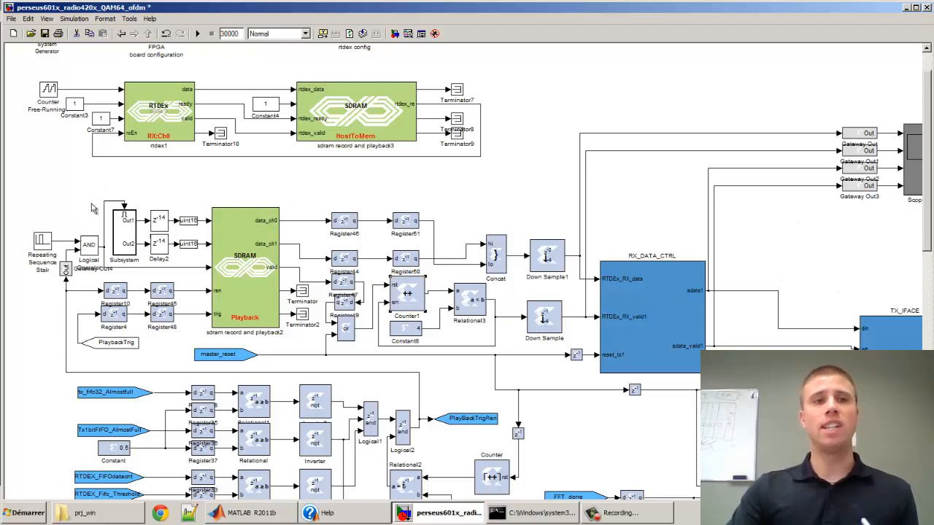
mouse_move(41, 246)
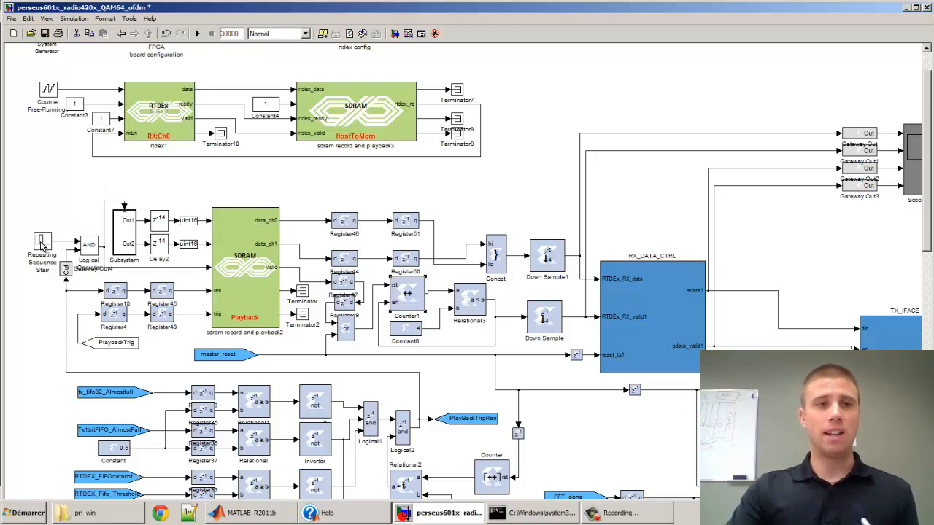
mouse_move(761, 275)
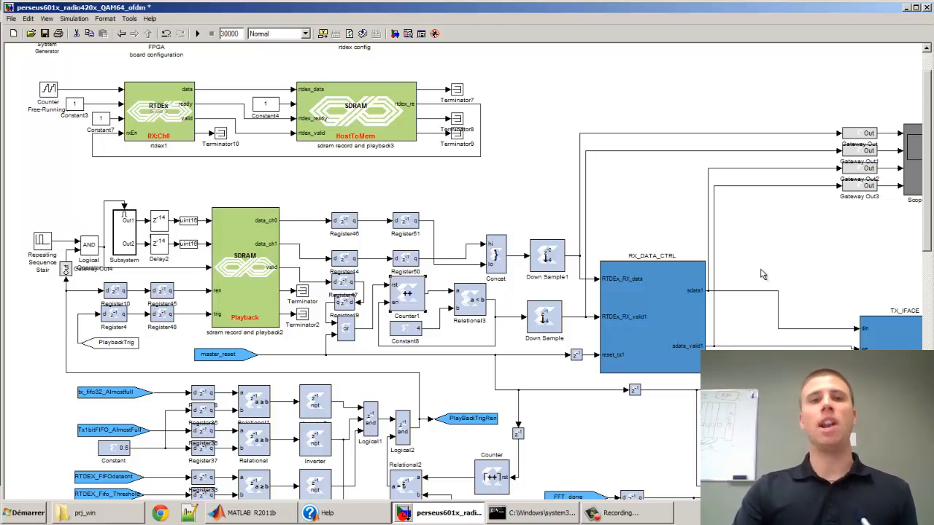
mouse_move(750, 255)
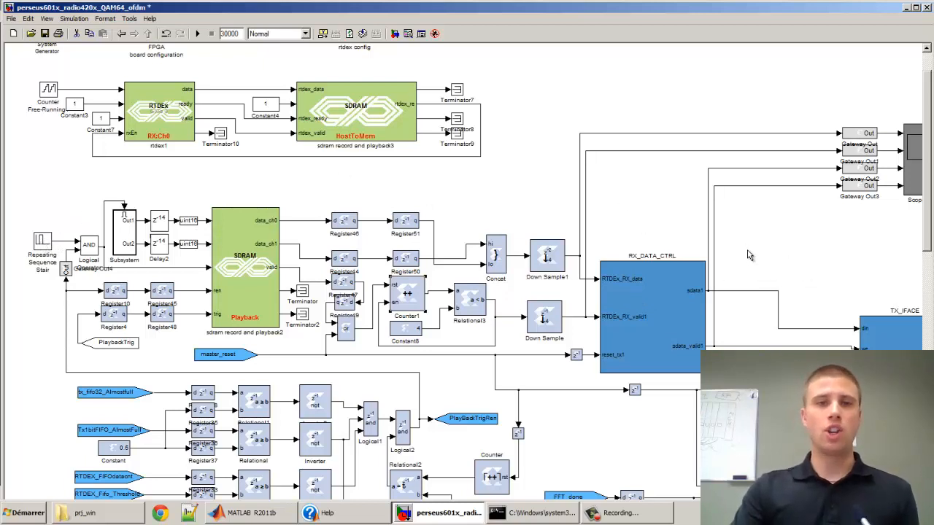
mouse_move(393, 334)
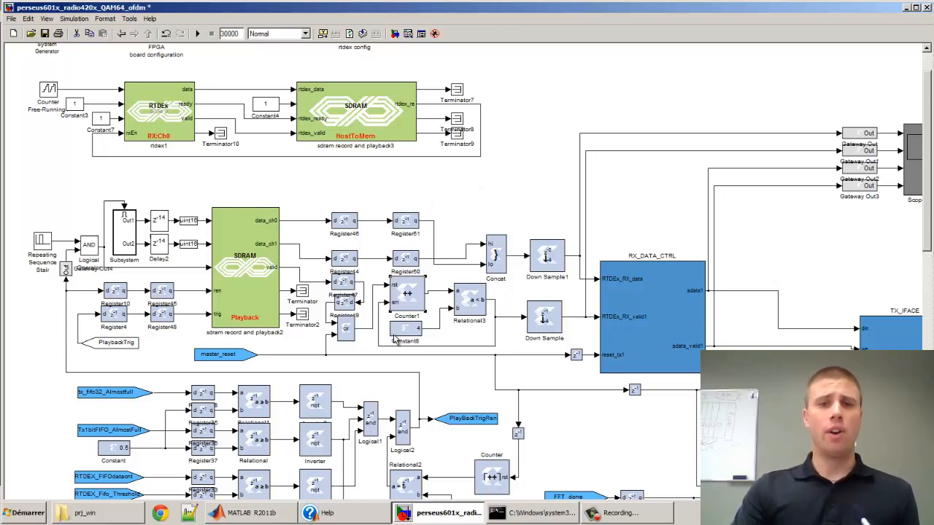
mouse_move(397, 333)
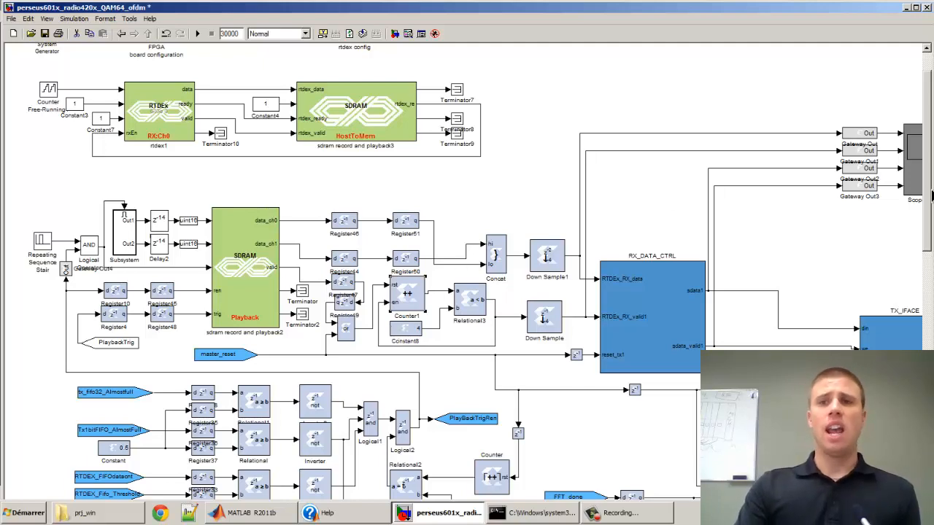
scroll(up, 3)
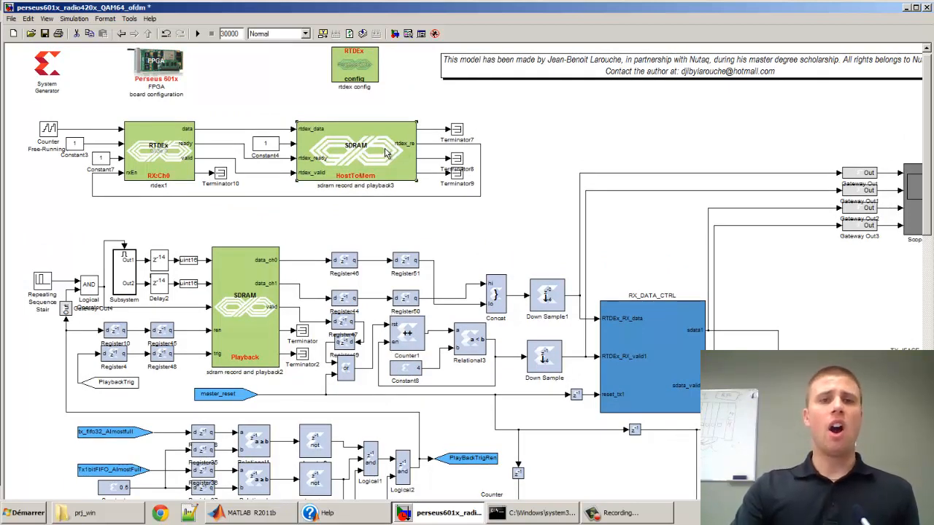
mouse_move(409, 230)
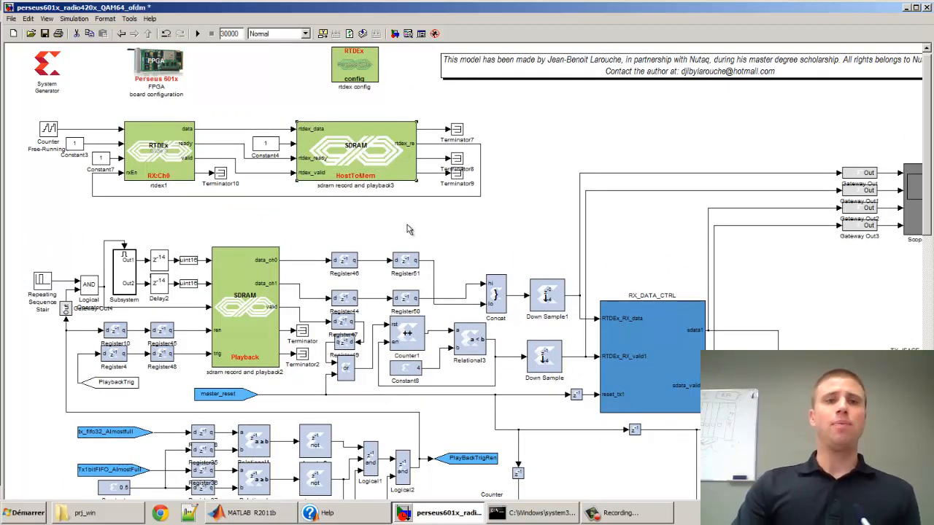
mouse_move(408, 222)
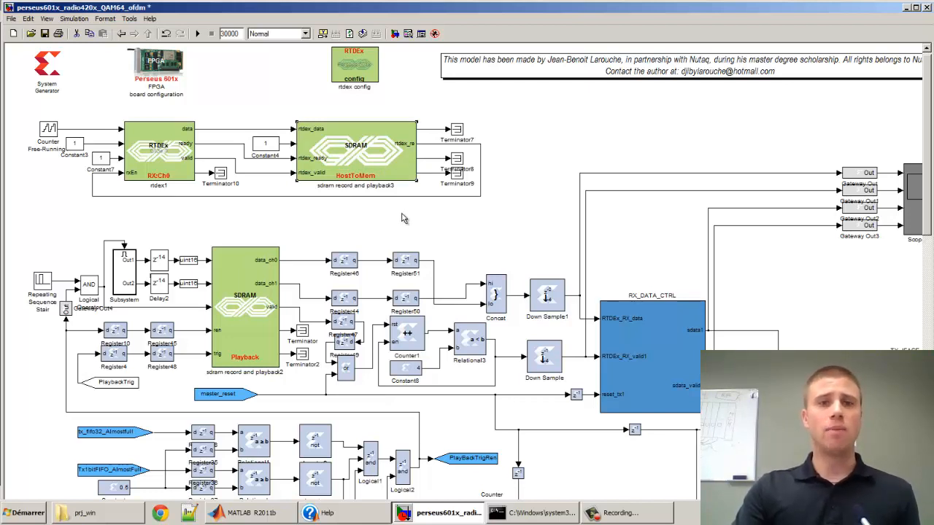
mouse_move(400, 213)
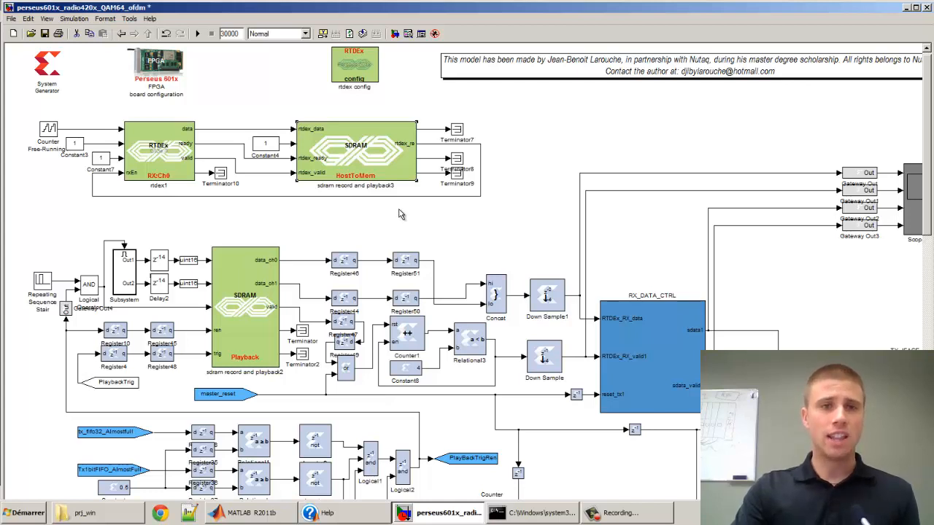
mouse_move(391, 201)
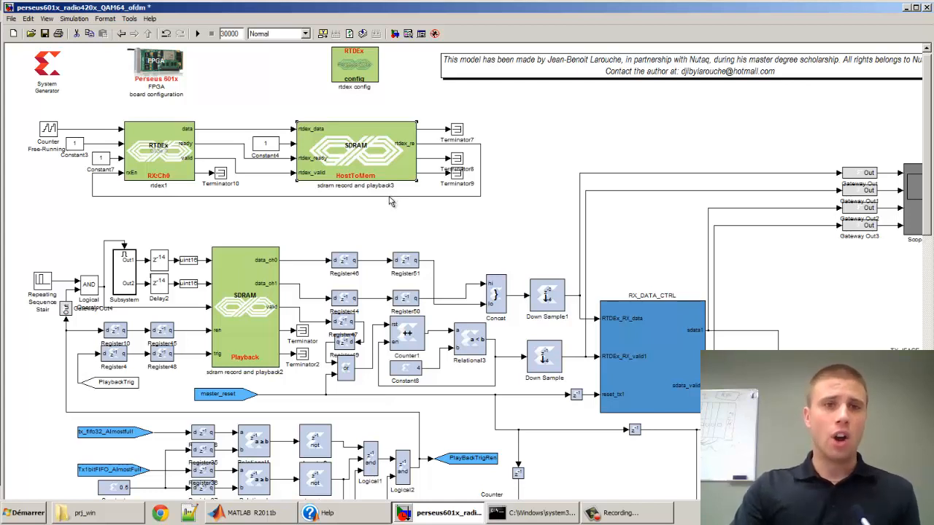
mouse_move(365, 236)
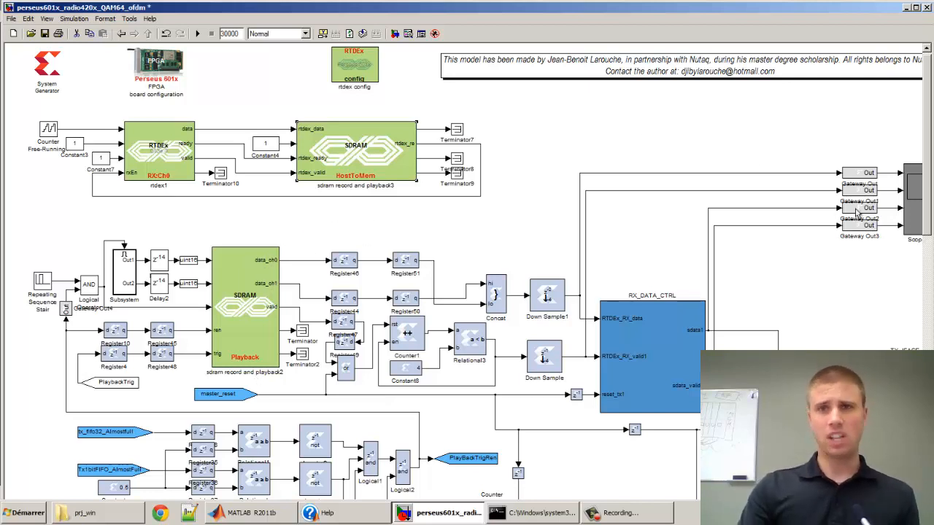
scroll(down, 3)
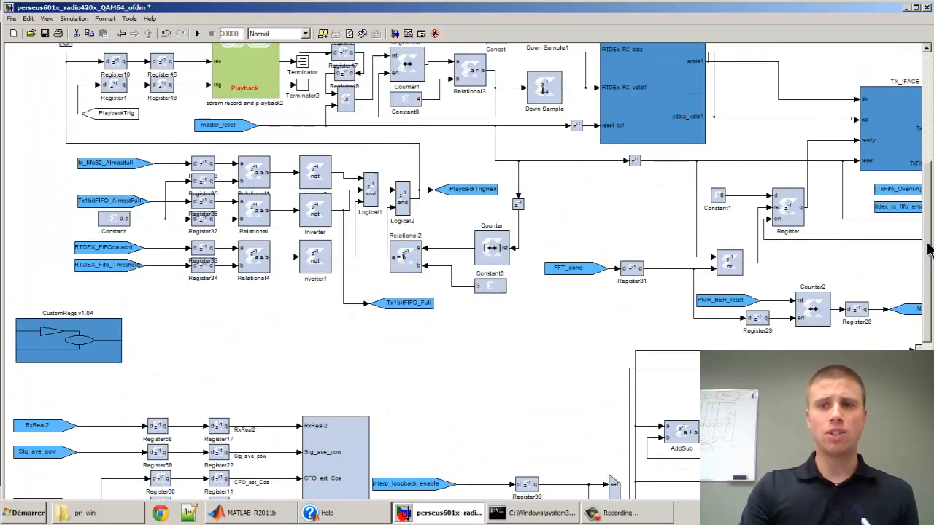
scroll(up, 3)
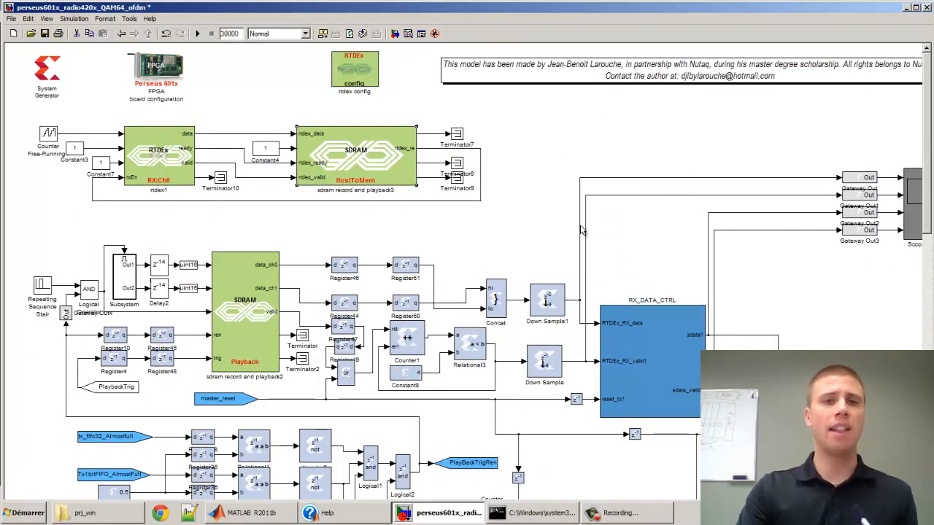
mouse_move(41, 161)
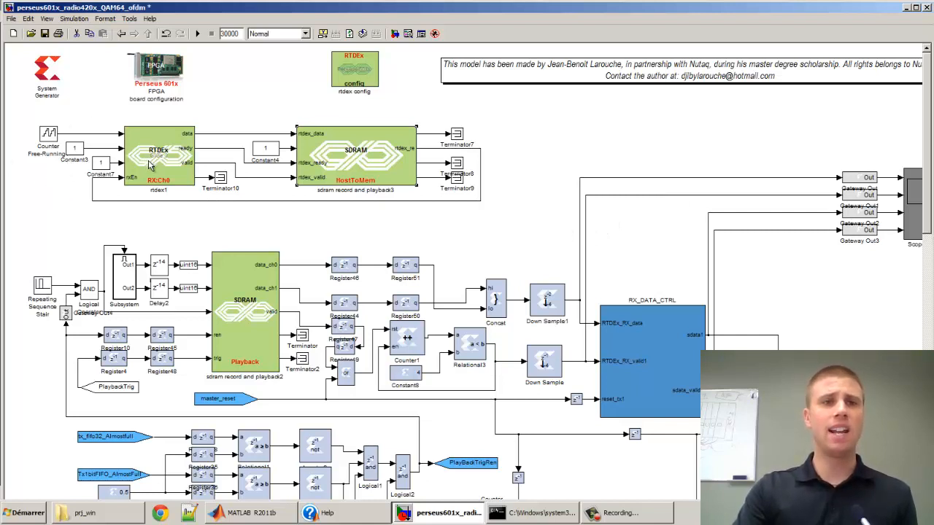
mouse_move(45, 119)
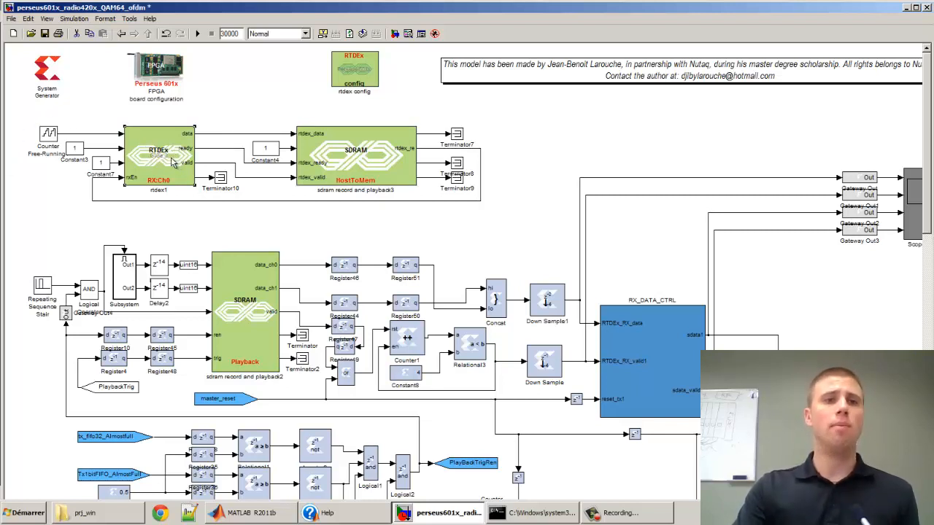
mouse_move(111, 176)
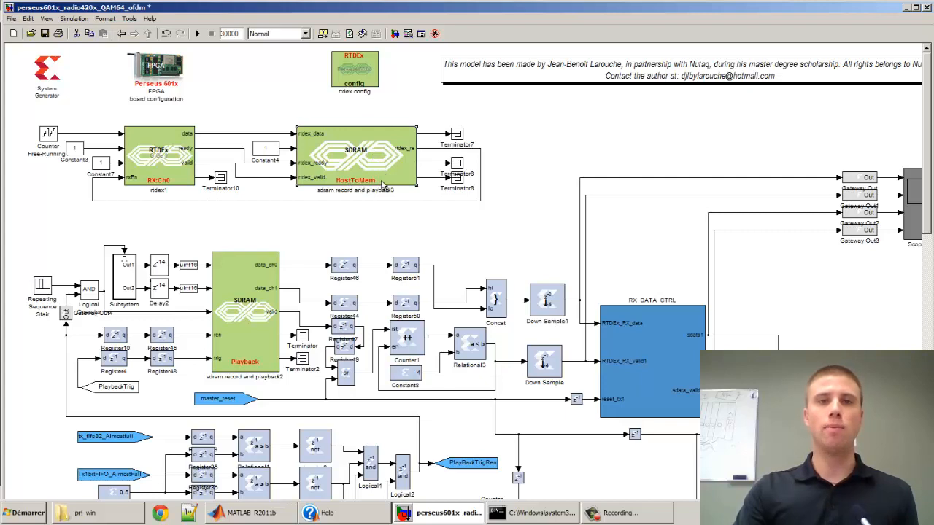
scroll(down, 3)
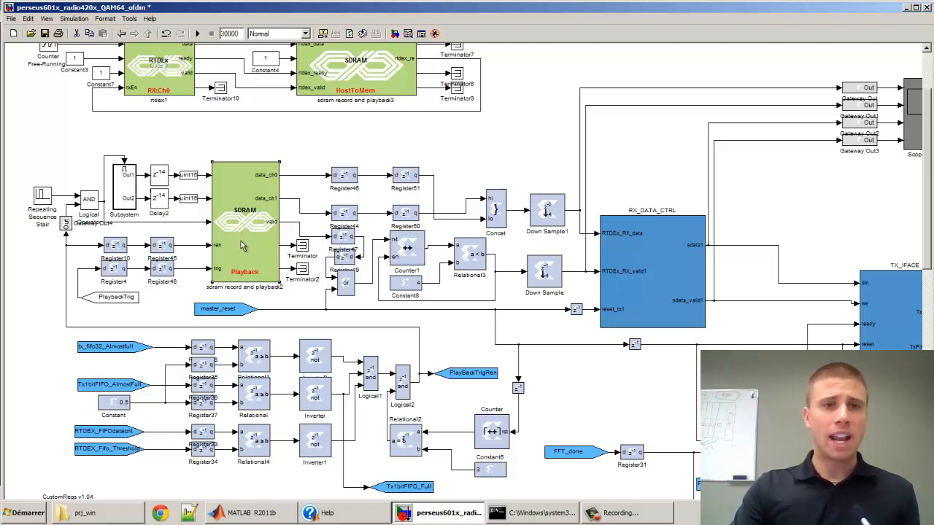
mouse_move(655, 399)
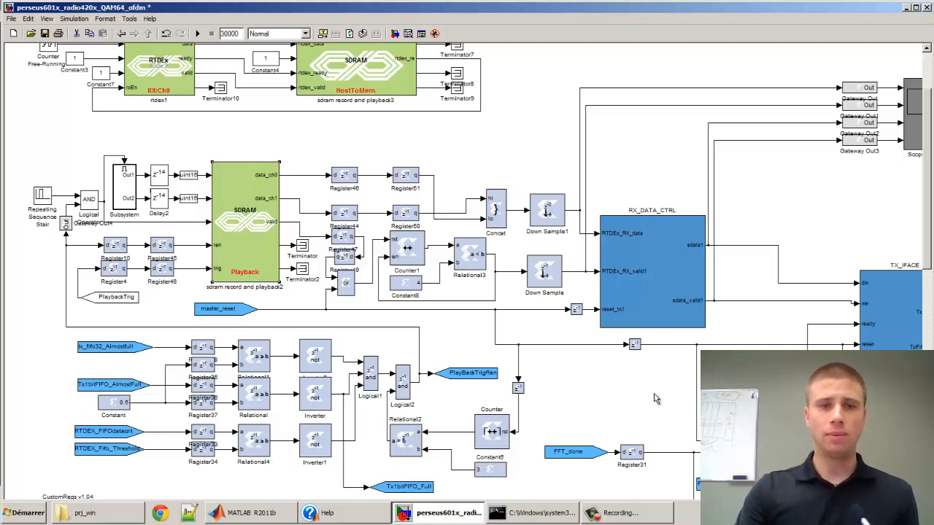
mouse_move(758, 310)
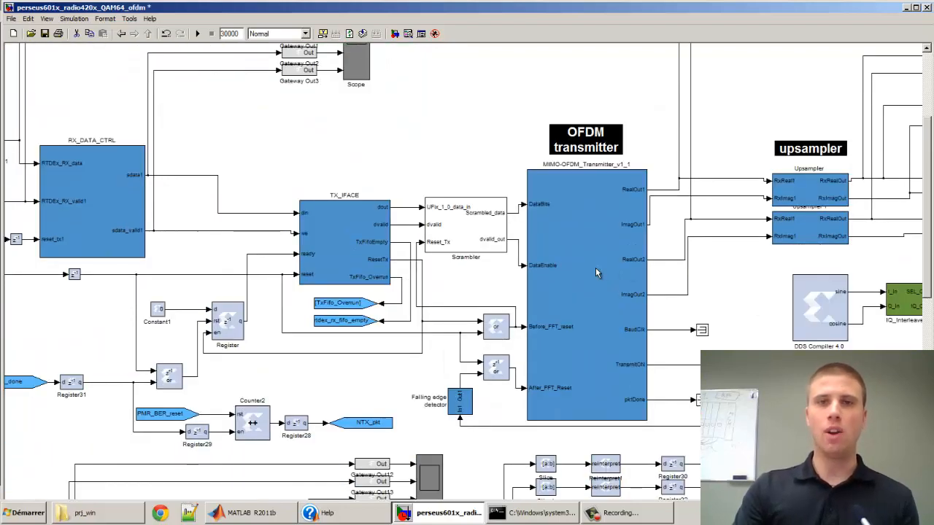
mouse_move(802, 236)
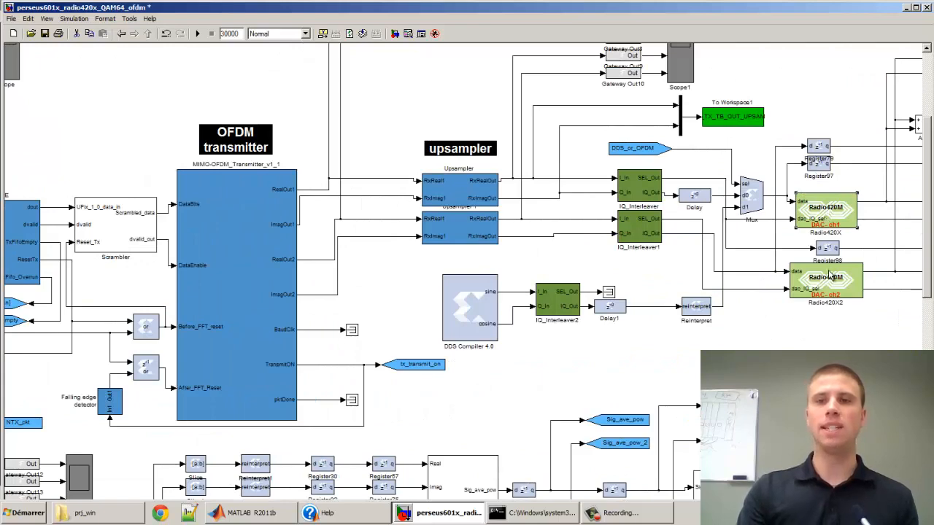
scroll(down, 3)
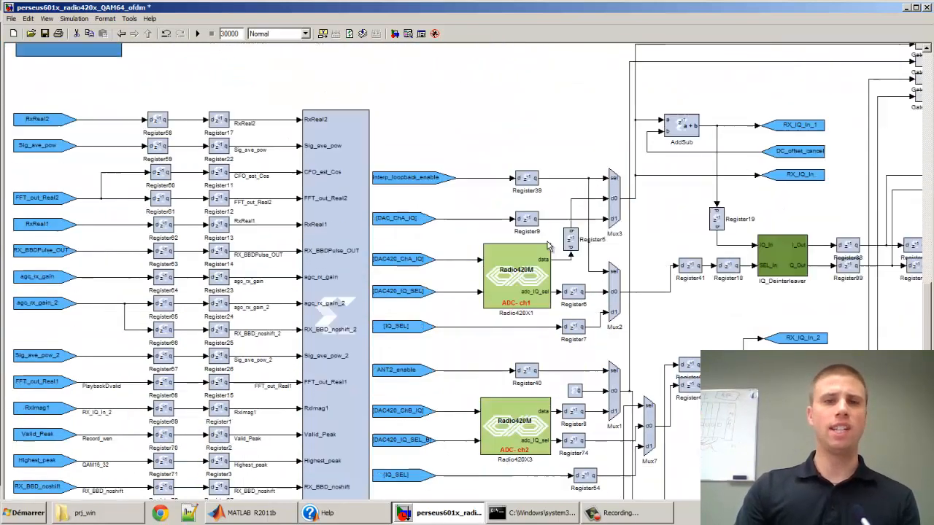
scroll(down, 3)
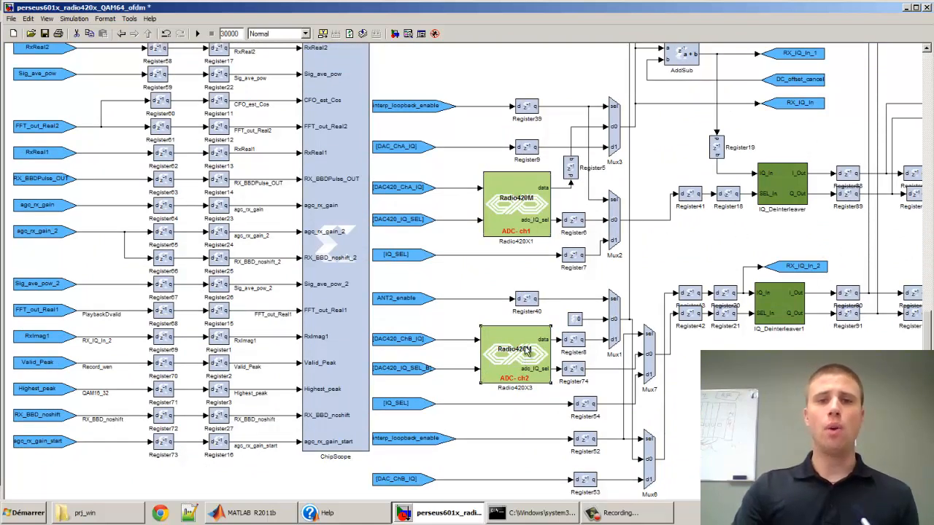
mouse_move(539, 339)
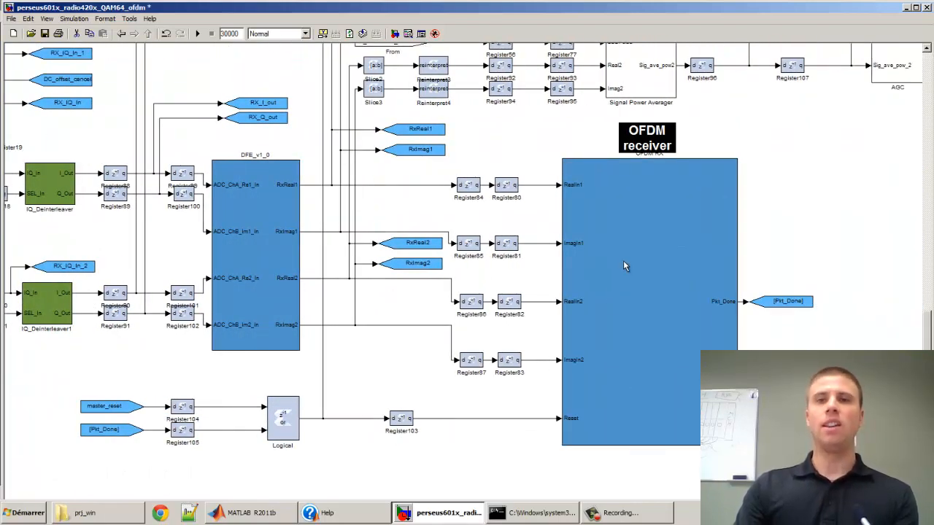
mouse_move(634, 300)
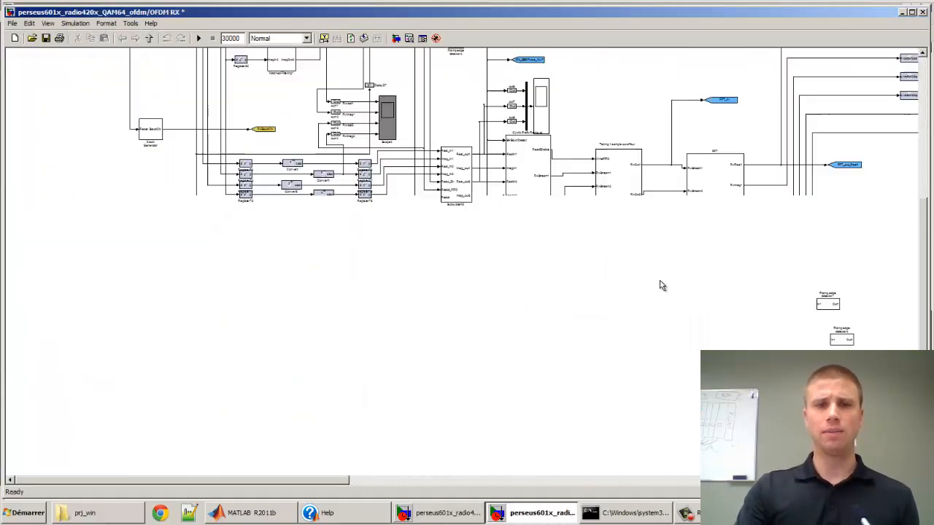
Scroll around the OFDM RX subsystem's internal block diagram to inspect it
scroll(down, 3)
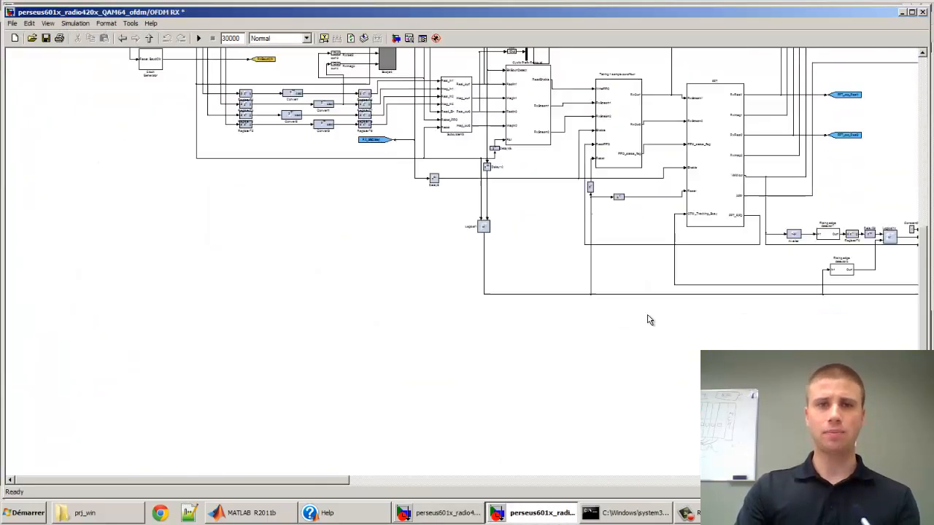
scroll(right, 3)
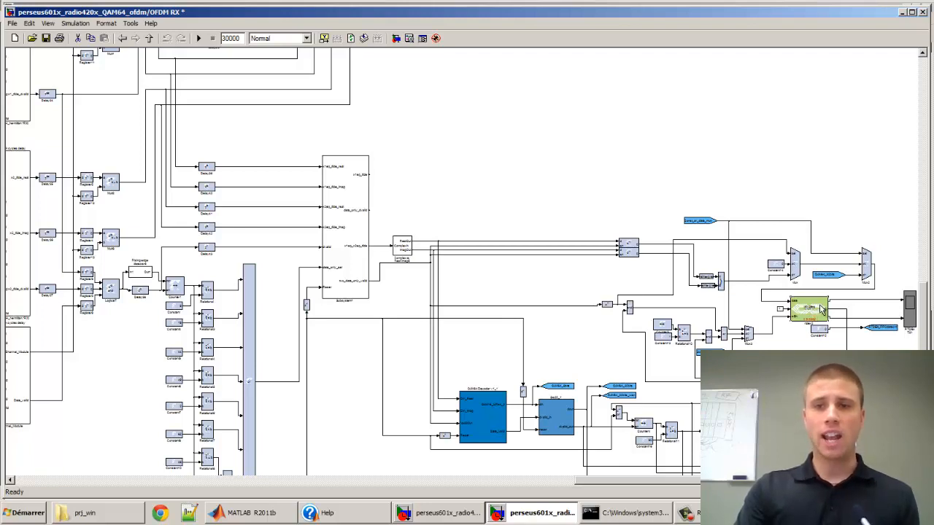
mouse_move(814, 318)
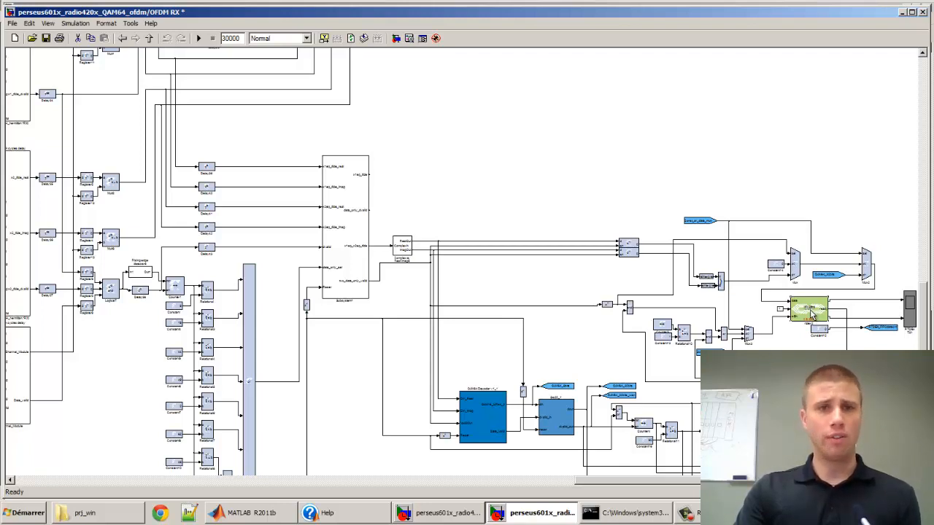
scroll(up, 3)
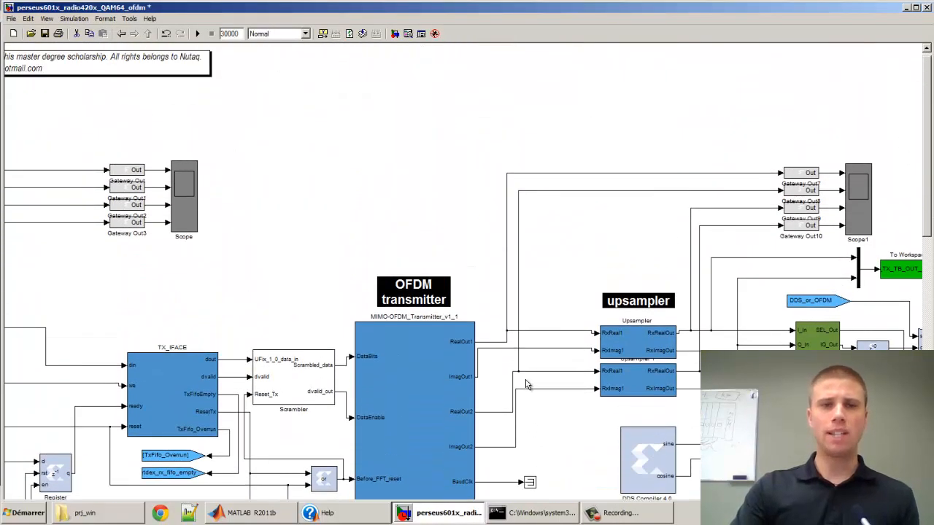
Review the Perseus board and System Generator compilation settings and cancel without changes
scroll(up, 3)
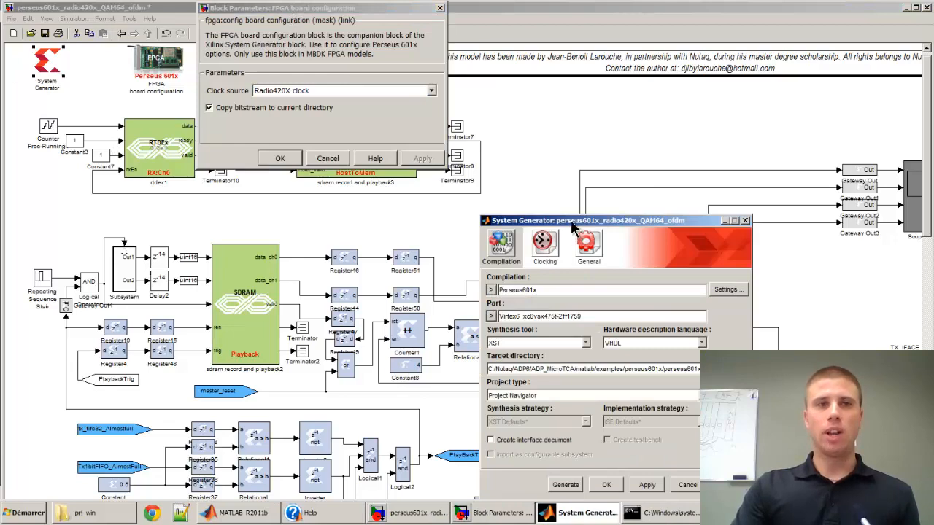
drag(620, 220, 600, 56)
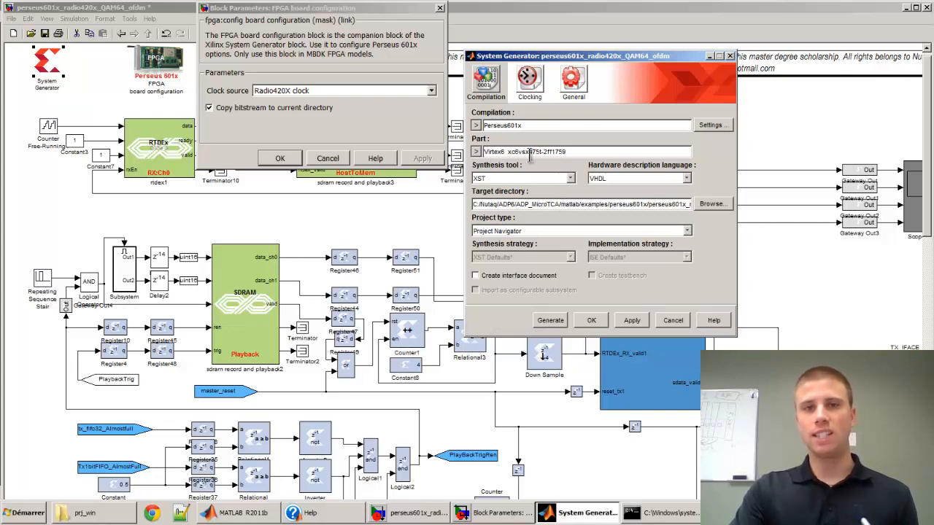
click(503, 151)
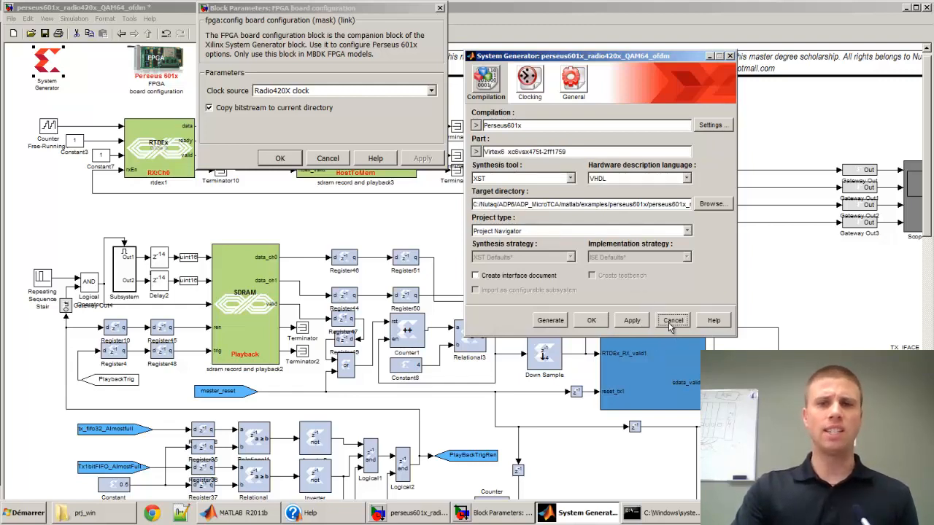
click(671, 321)
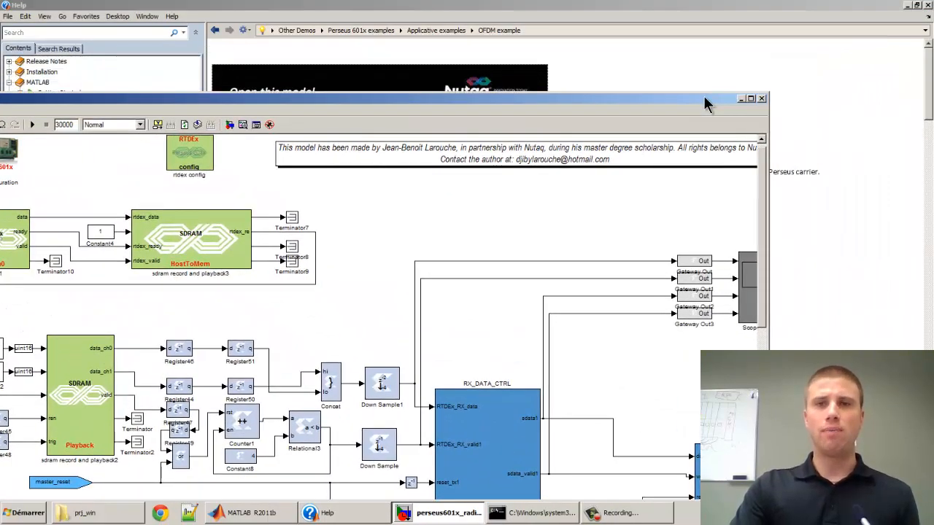
mouse_move(762, 102)
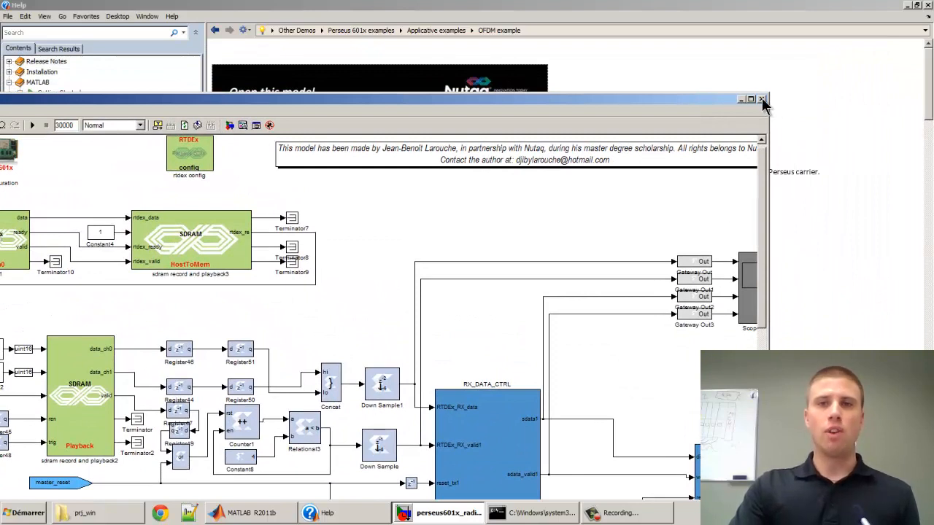
Close the QAM64 model, answer the save prompt, and browse to the Nutaq folder
click(762, 99)
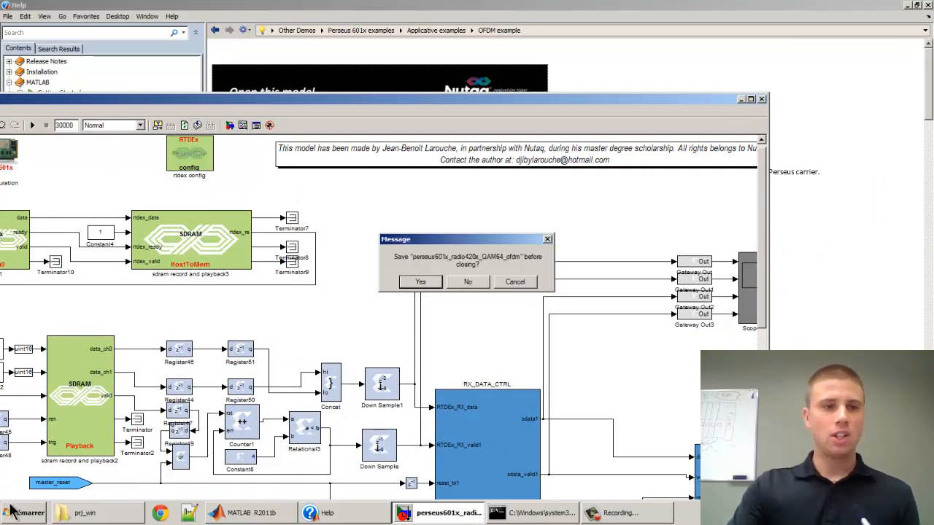
click(23, 513)
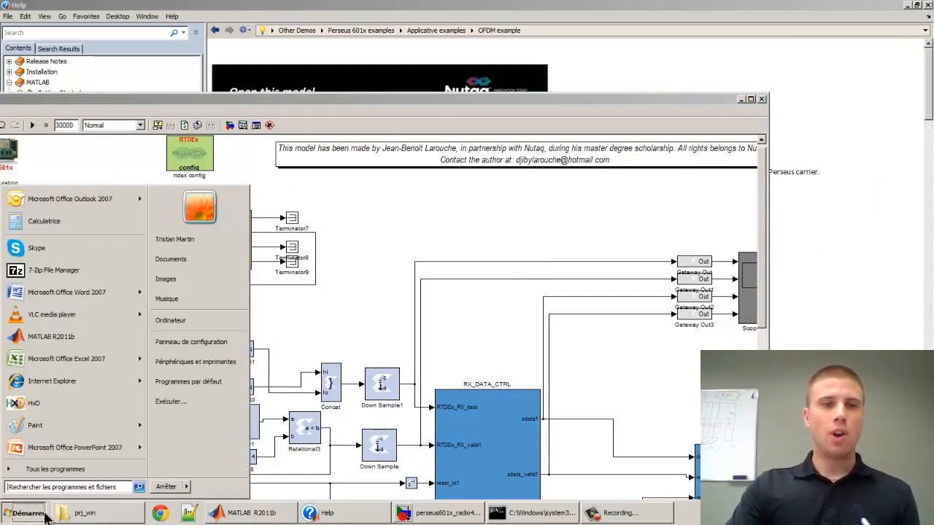
click(171, 321)
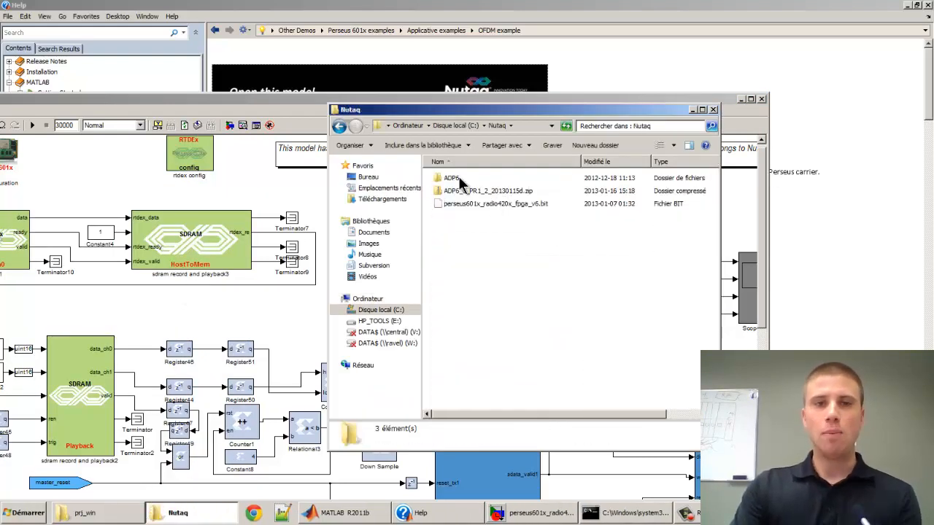
Navigate ADP MicroTCA > matlab > perseus601x examples > QAM64 host > cli scripts folder
double_click(451, 178)
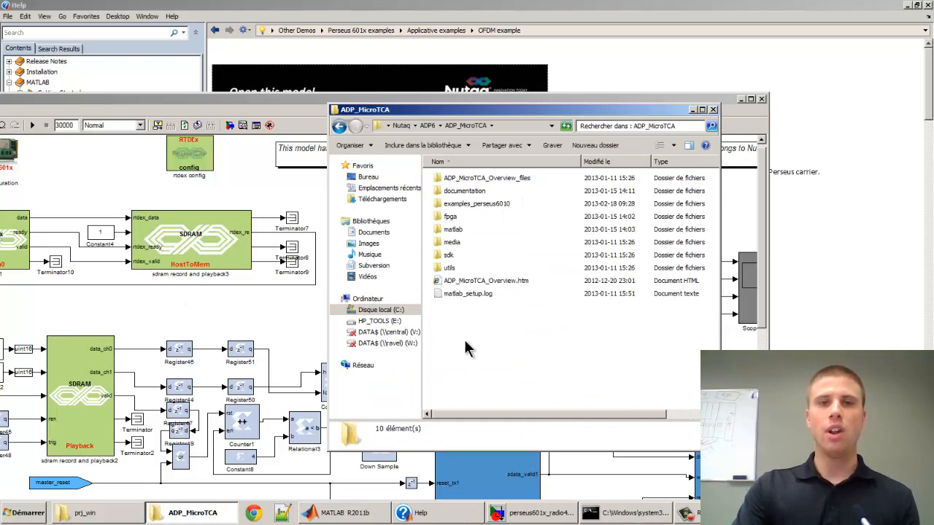
double_click(453, 229)
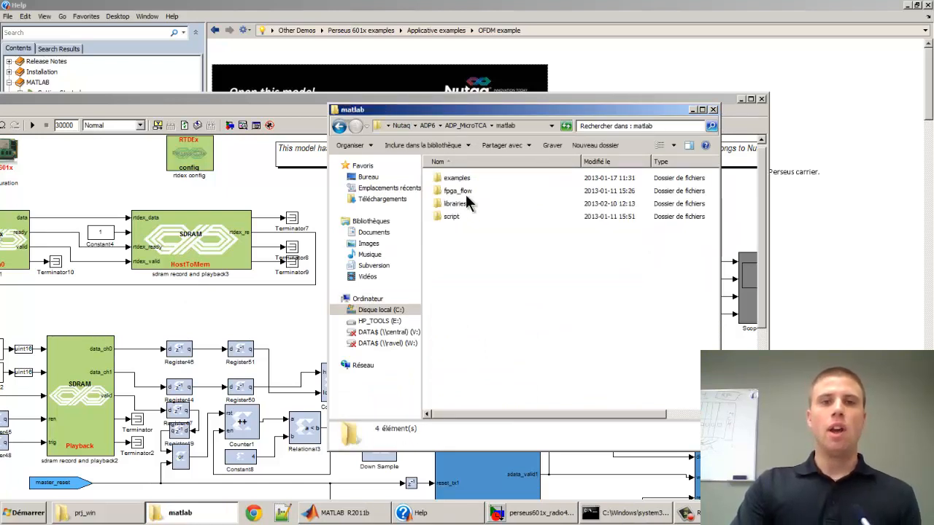
double_click(456, 178)
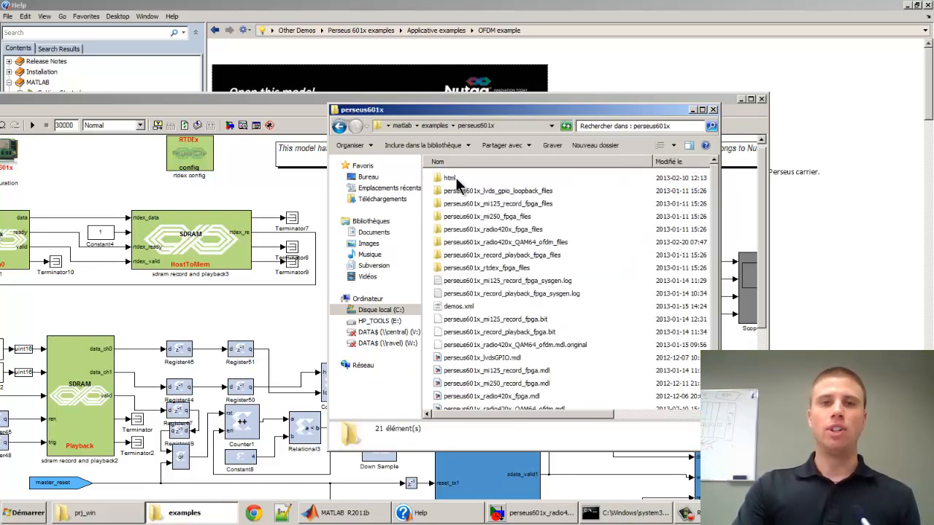
double_click(505, 242)
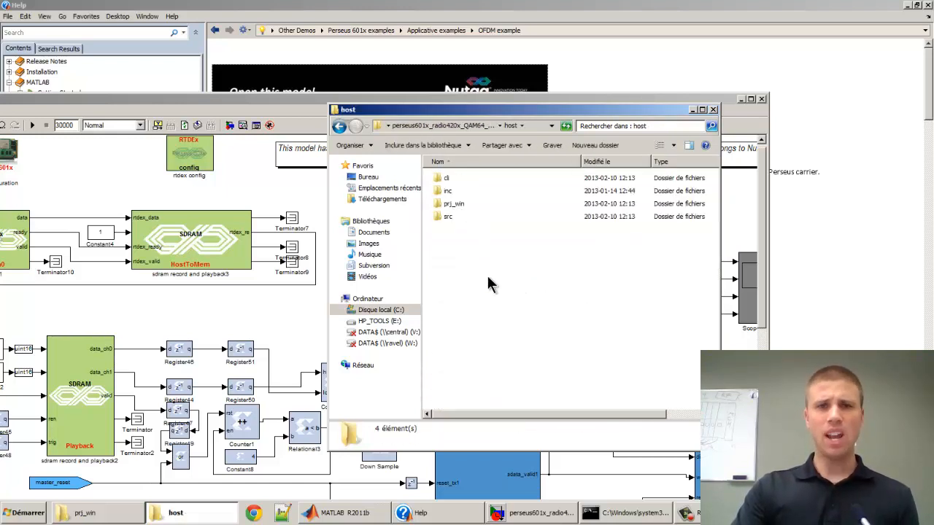
mouse_move(438, 184)
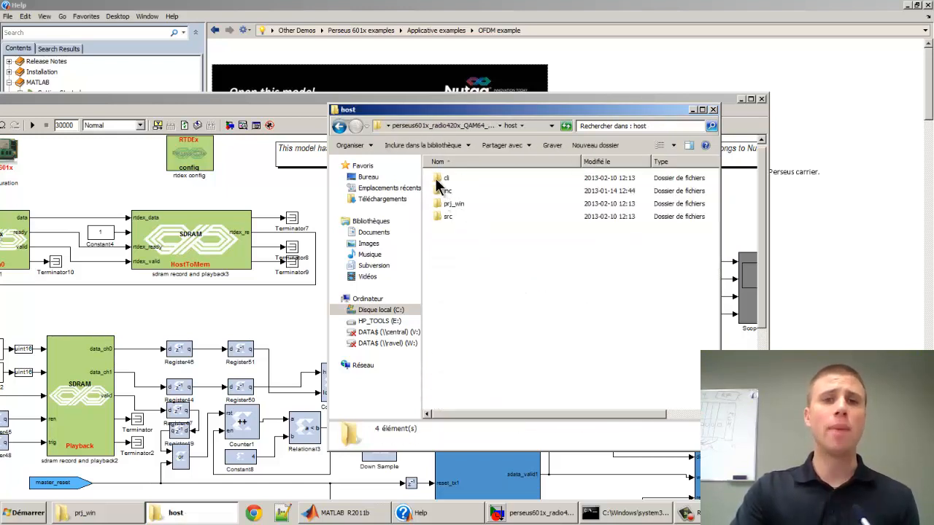
double_click(447, 178)
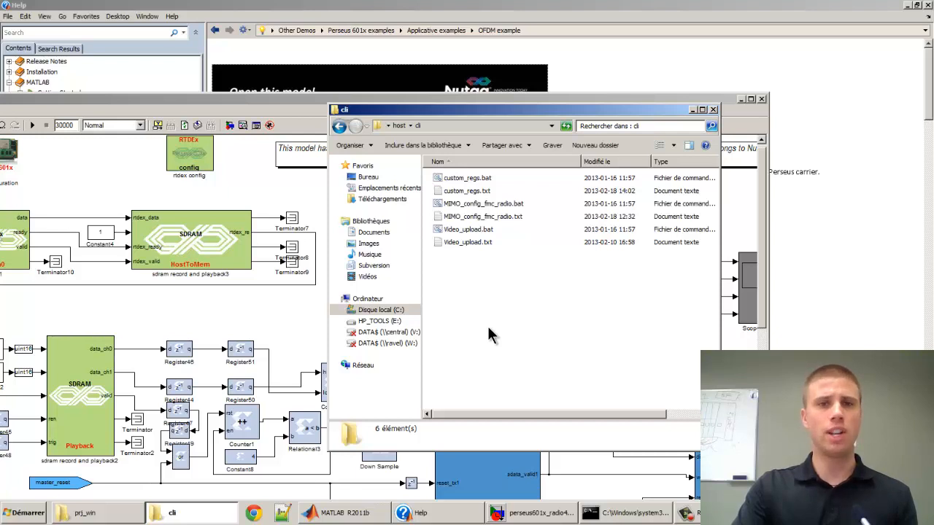
mouse_move(499, 338)
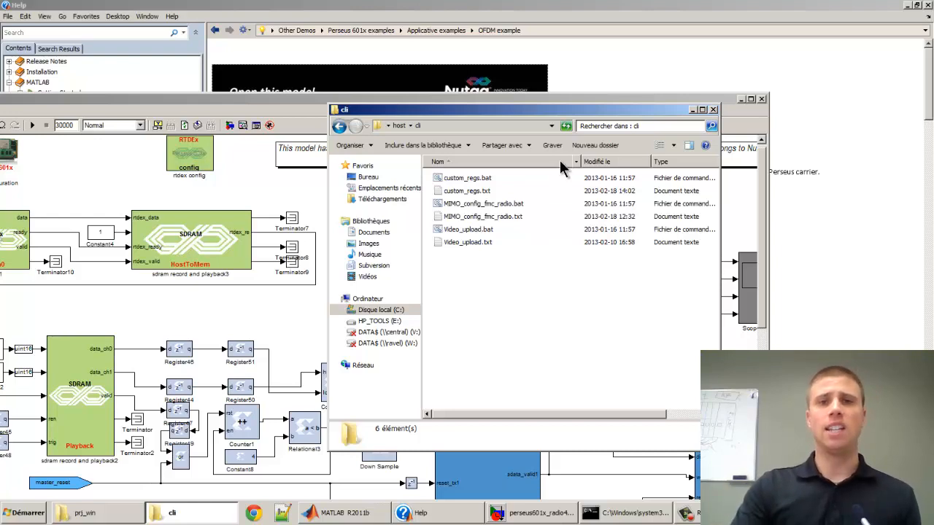
drag(520, 109, 503, 90)
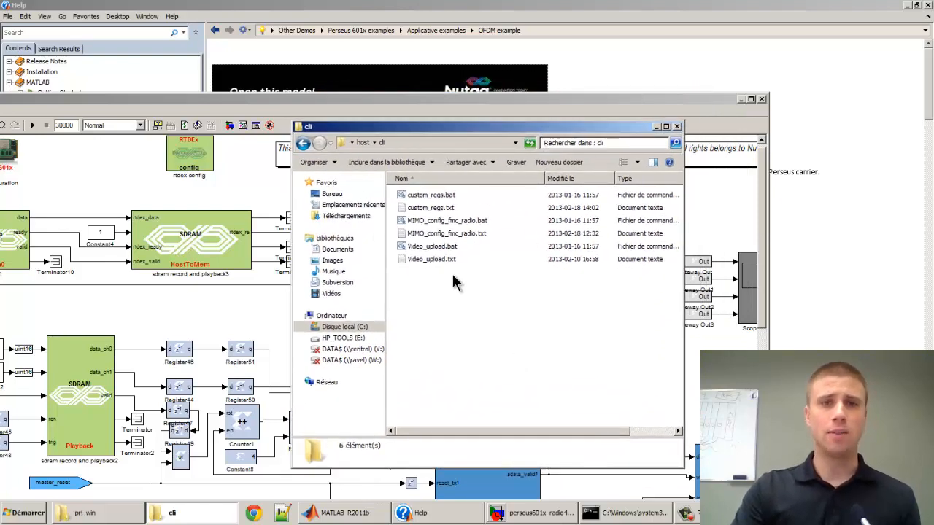
mouse_move(470, 236)
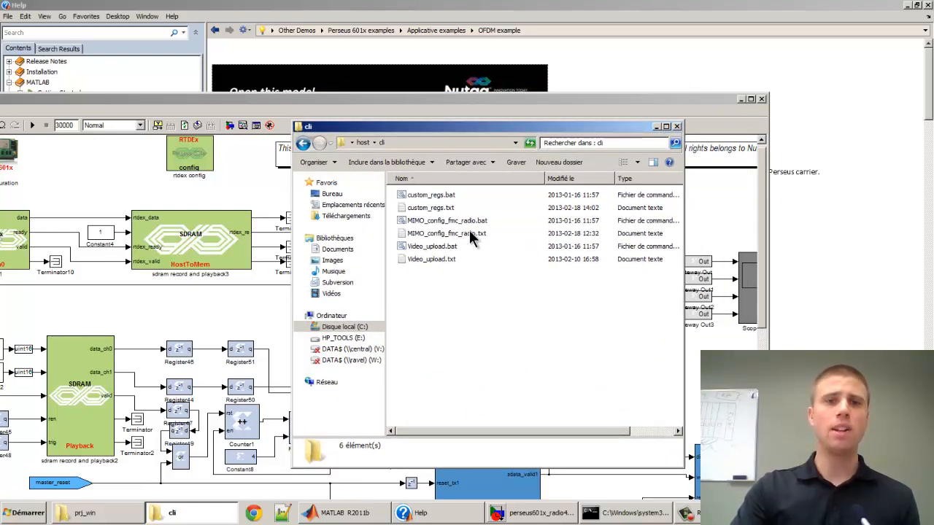
Open MIMO_config_fmc_radio.txt in Notepad++ and highlight the 455000000 PLL frequency values
double_click(447, 221)
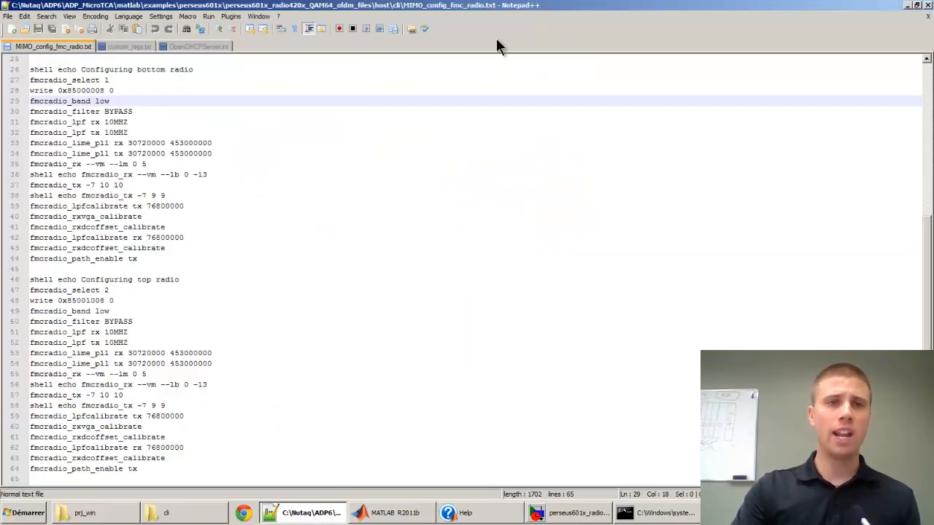
mouse_move(307, 368)
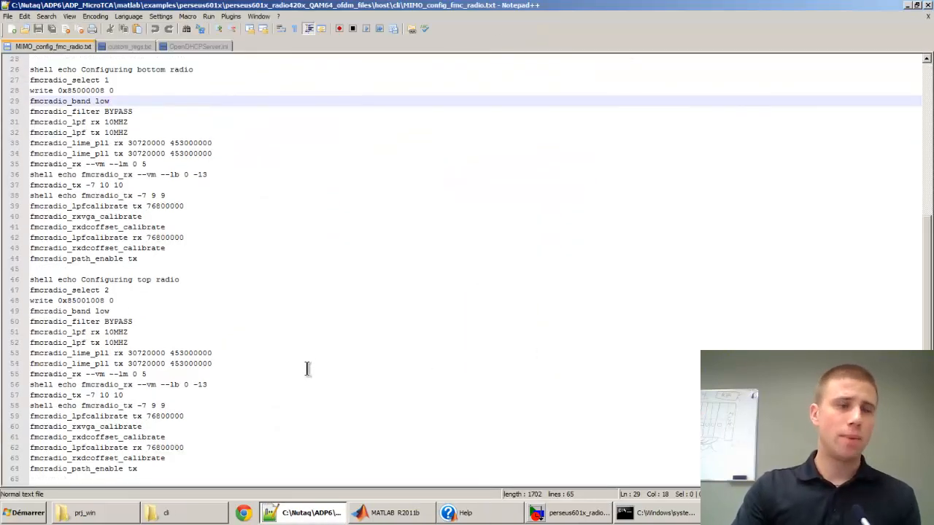
mouse_move(850, 294)
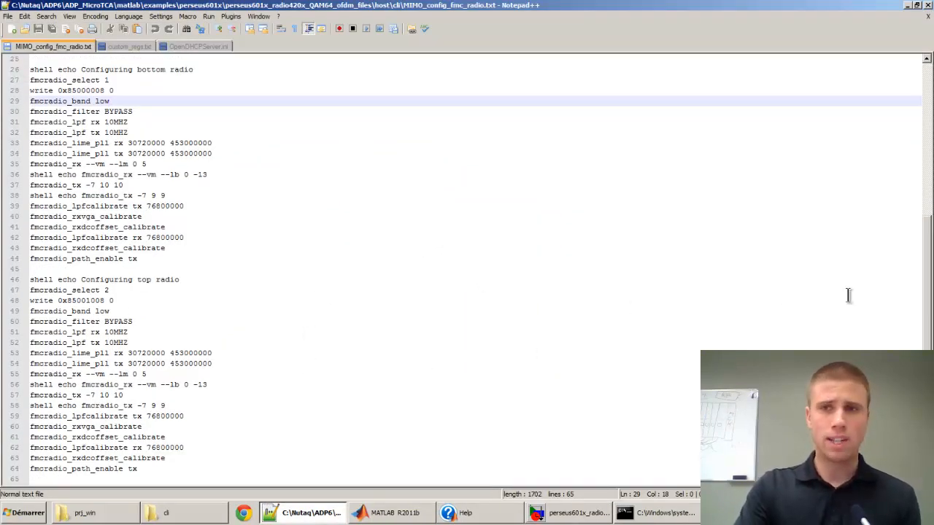
mouse_move(299, 324)
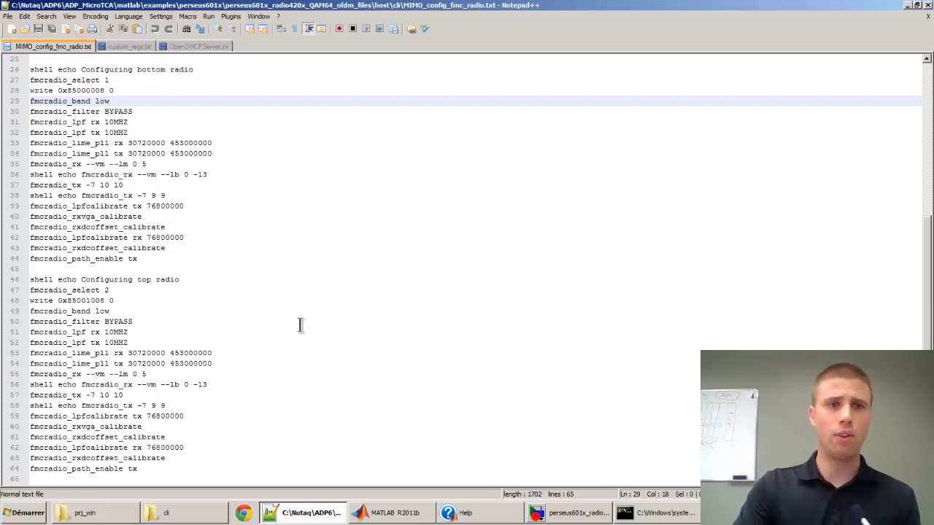
mouse_move(336, 181)
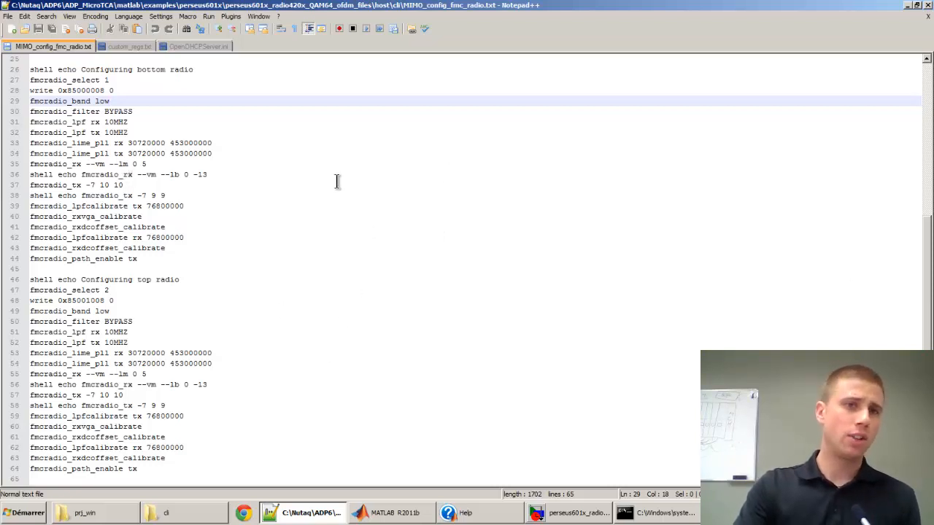
mouse_move(298, 249)
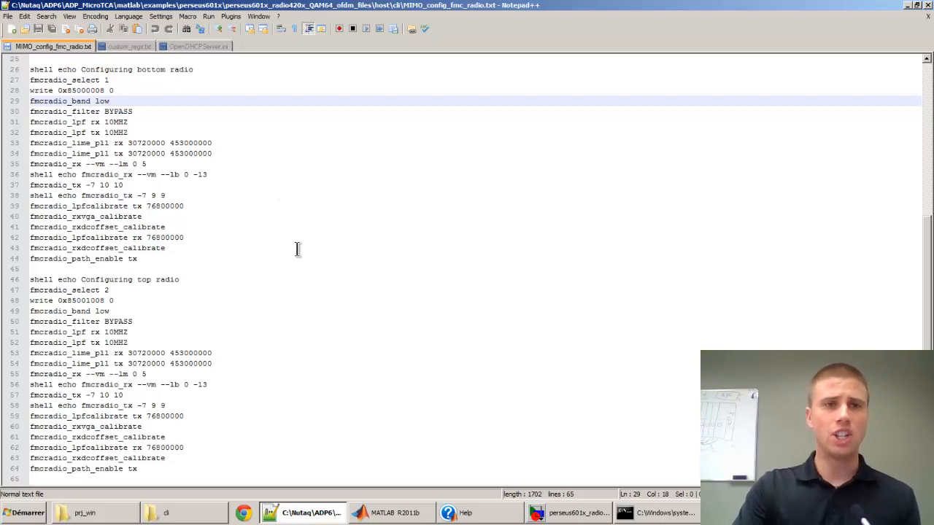
mouse_move(277, 164)
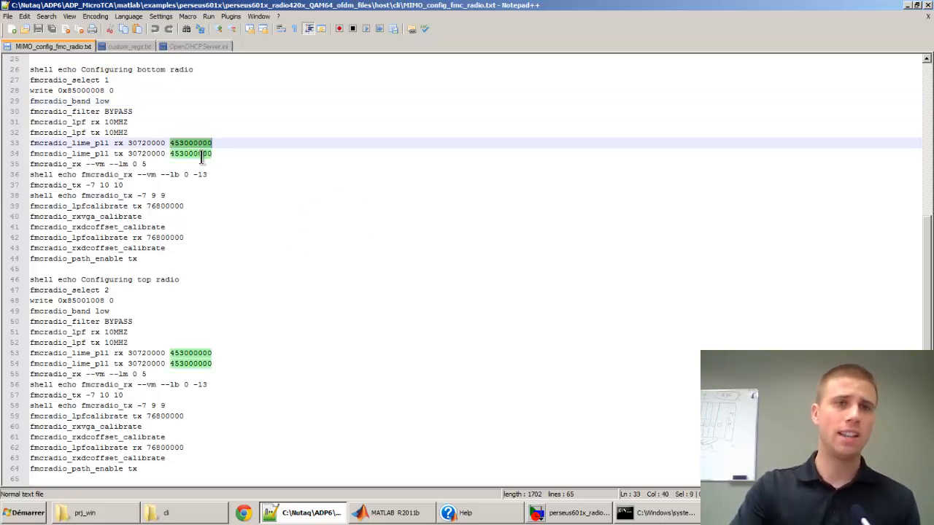
click(189, 363)
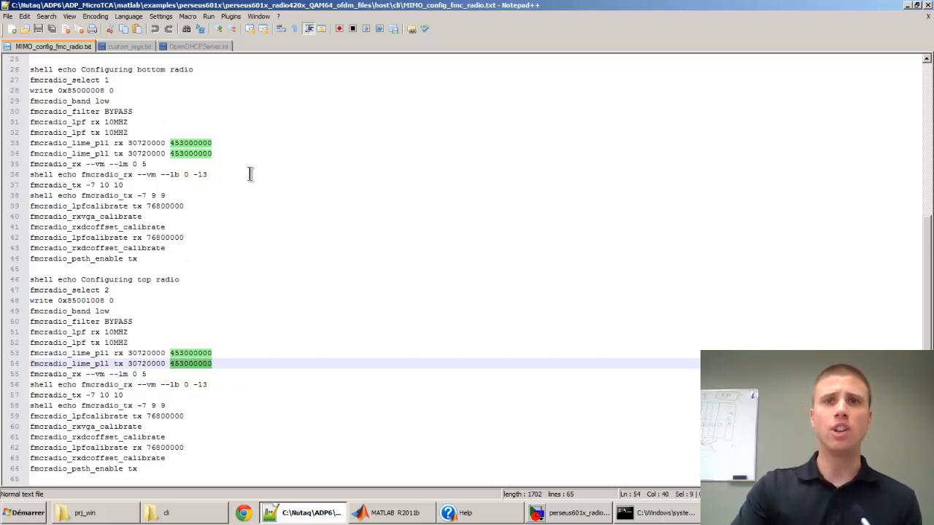
mouse_move(703, 14)
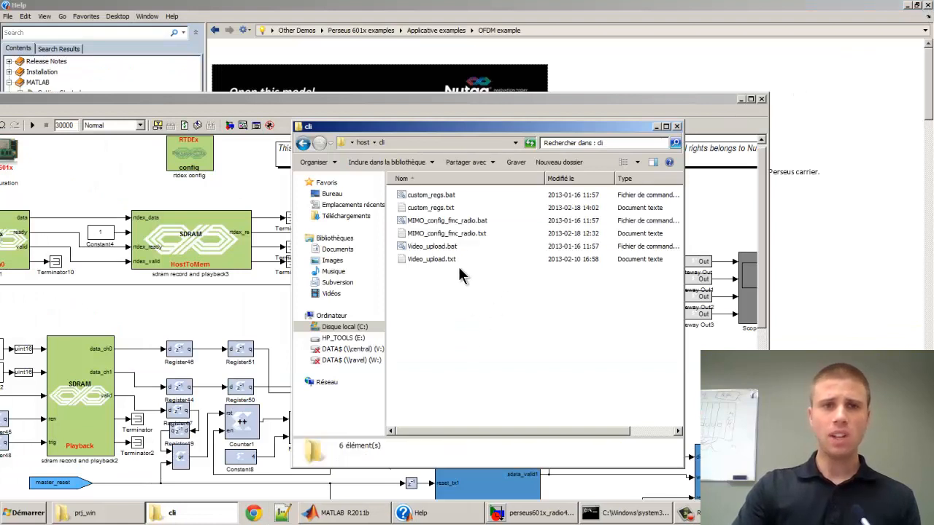
Run MIMO_config_fmc_radio.bat to configure and calibrate both bottom and top radios
double_click(447, 221)
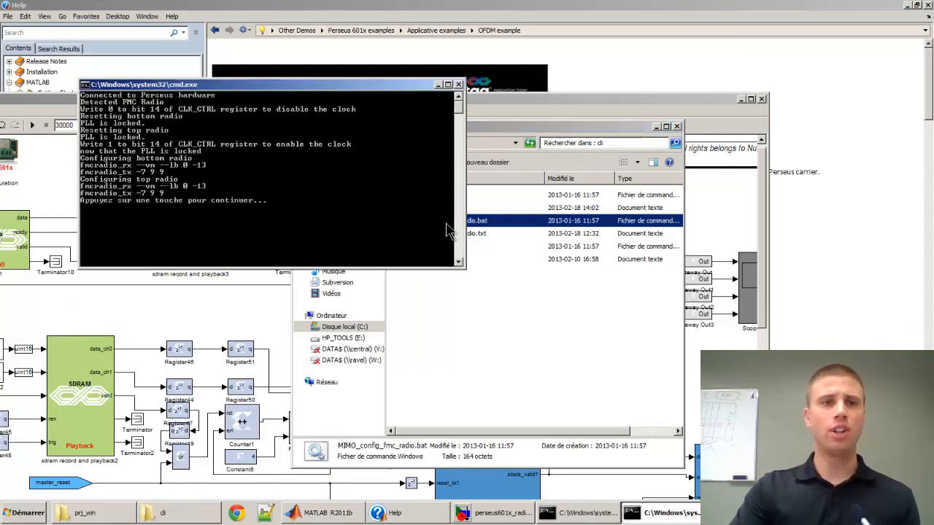
mouse_move(345, 213)
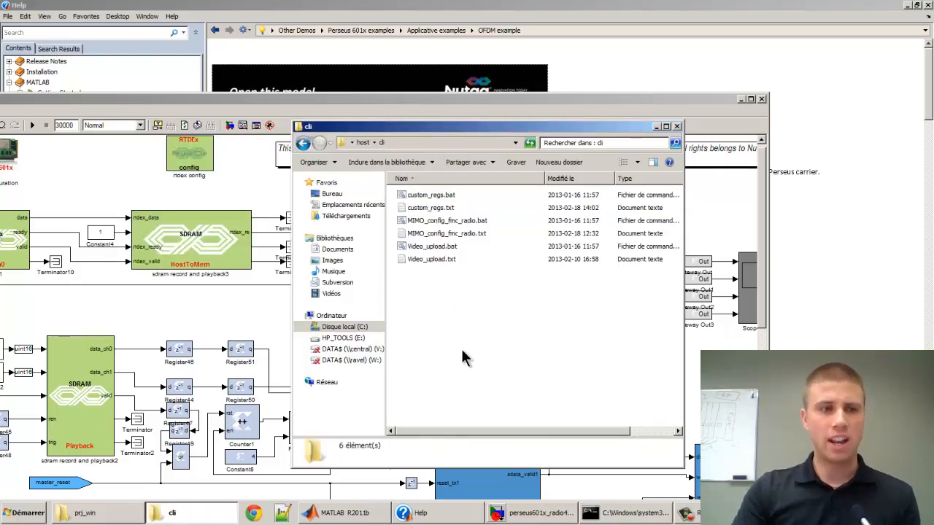
mouse_move(511, 329)
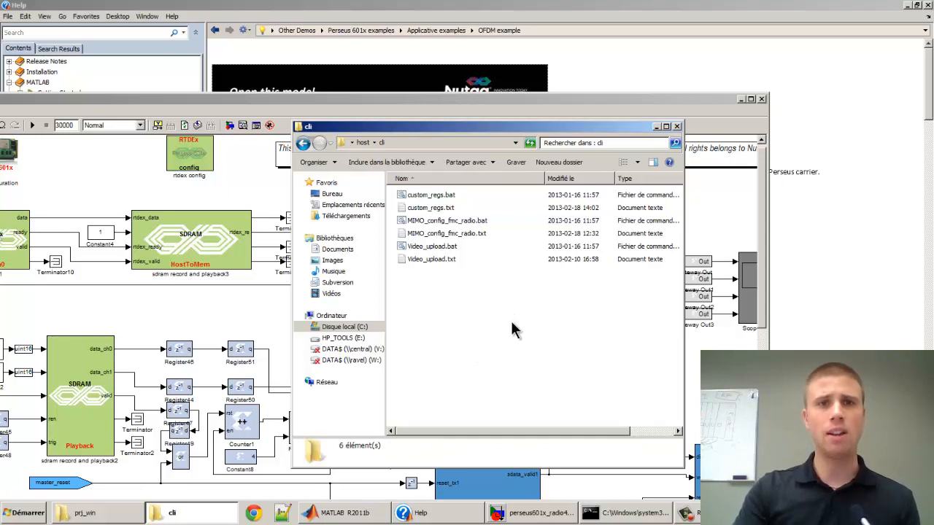
mouse_move(364, 149)
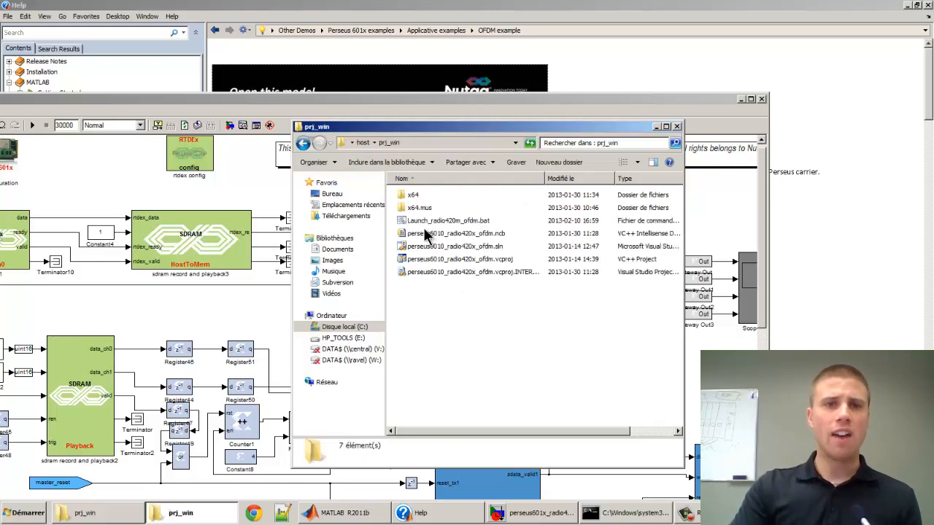
mouse_move(443, 362)
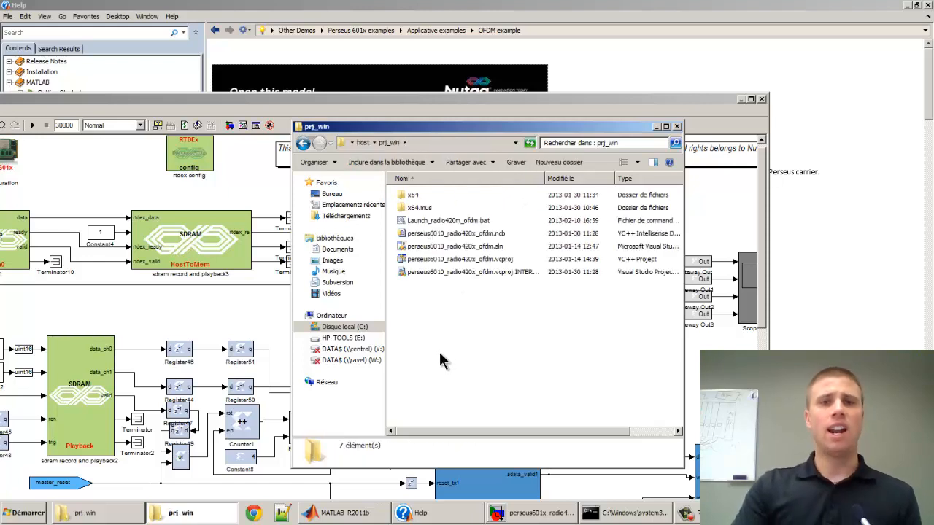
mouse_move(451, 324)
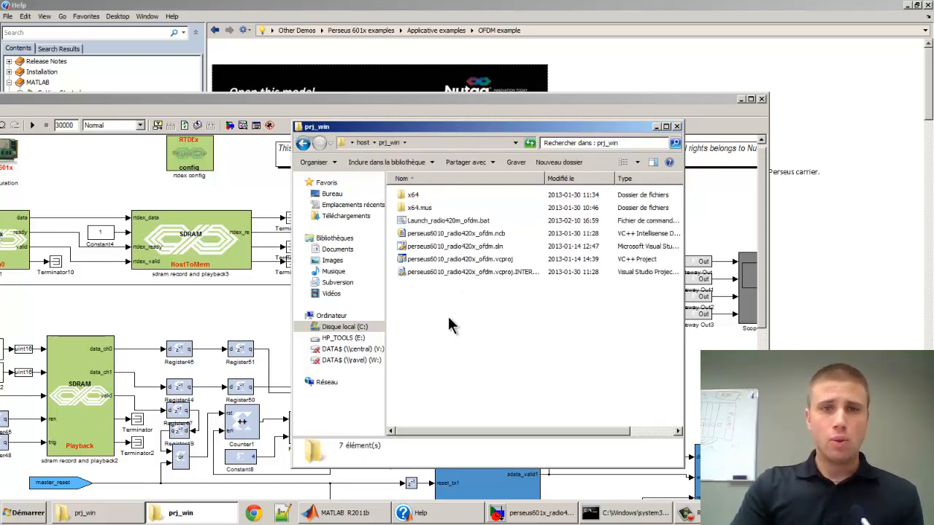
mouse_move(458, 337)
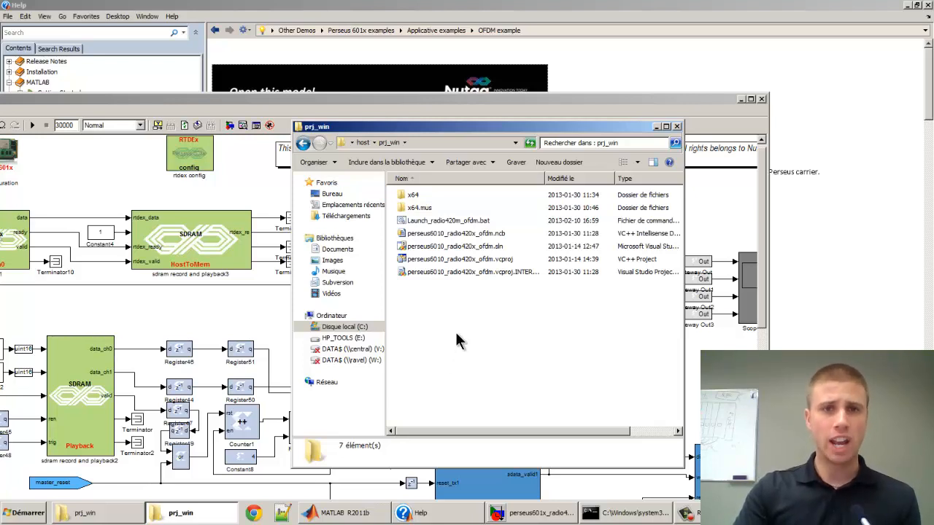
Run Launch_radio420m_ofdm.bat from prj_win to start the QAM-64 OFDM video streaming
double_click(448, 221)
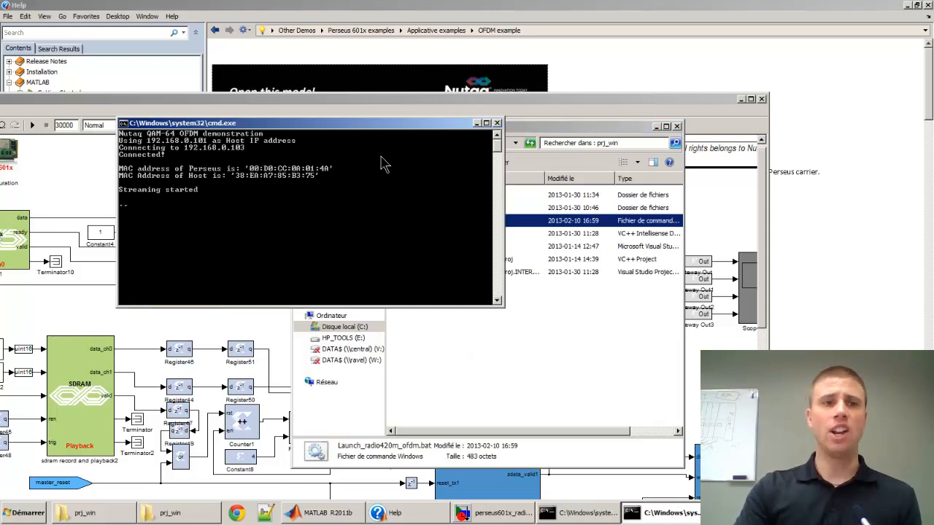
Play the udp://@:1234 stream in VLC, then close it and return to the Simulink model
click(22, 512)
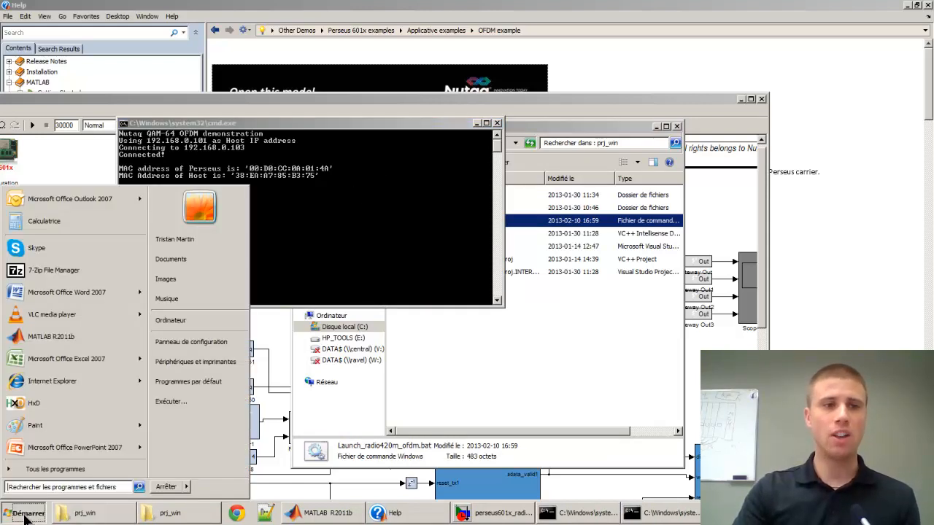
click(52, 316)
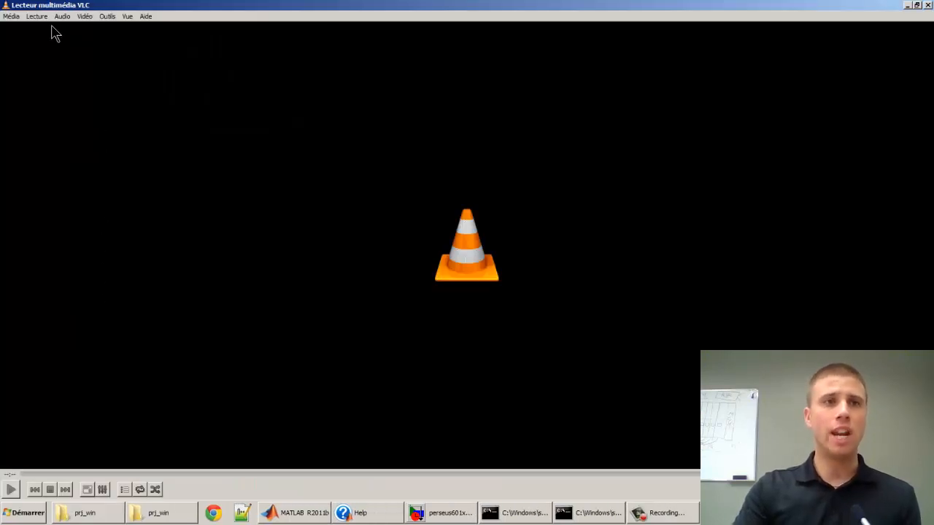
mouse_move(27, 35)
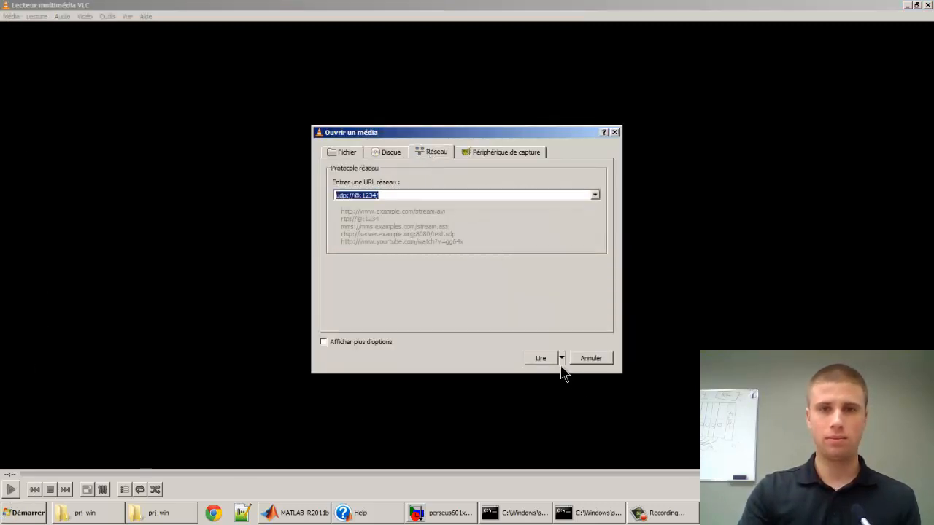
click(540, 359)
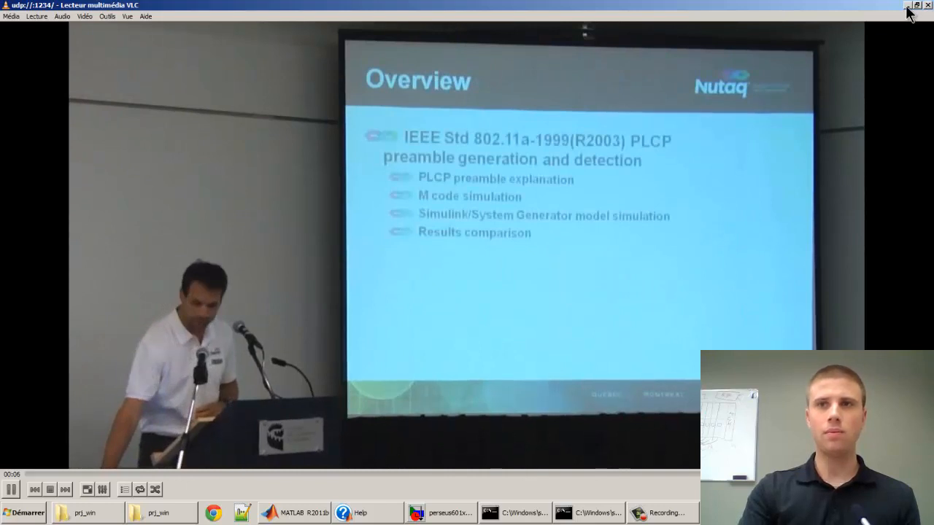
click(907, 5)
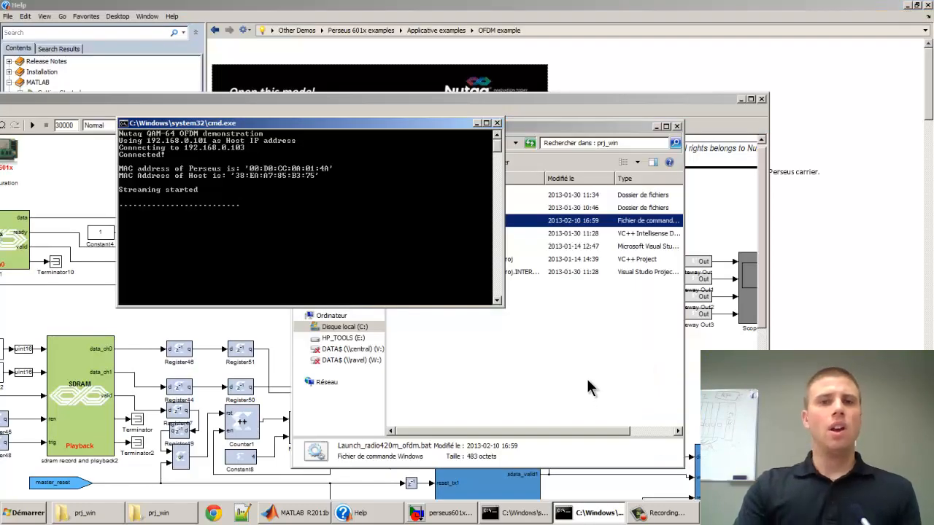
click(360, 512)
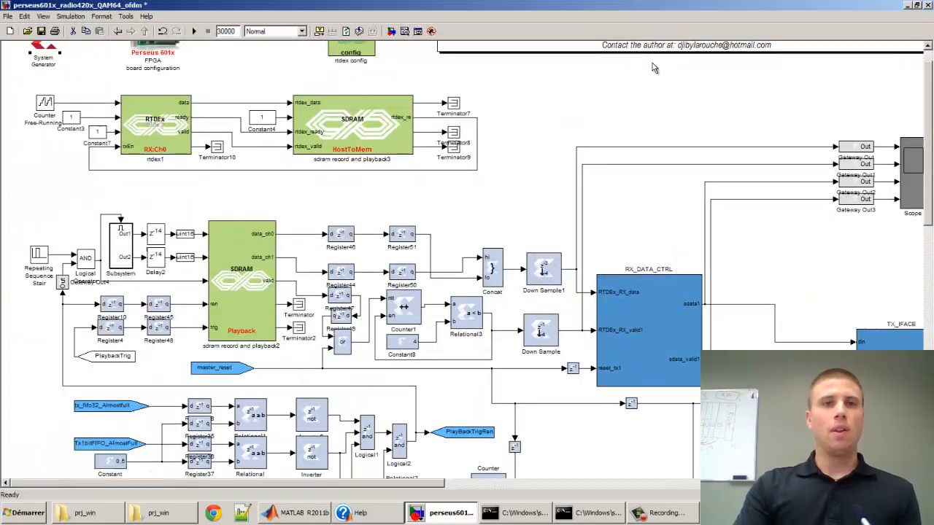
mouse_move(123, 254)
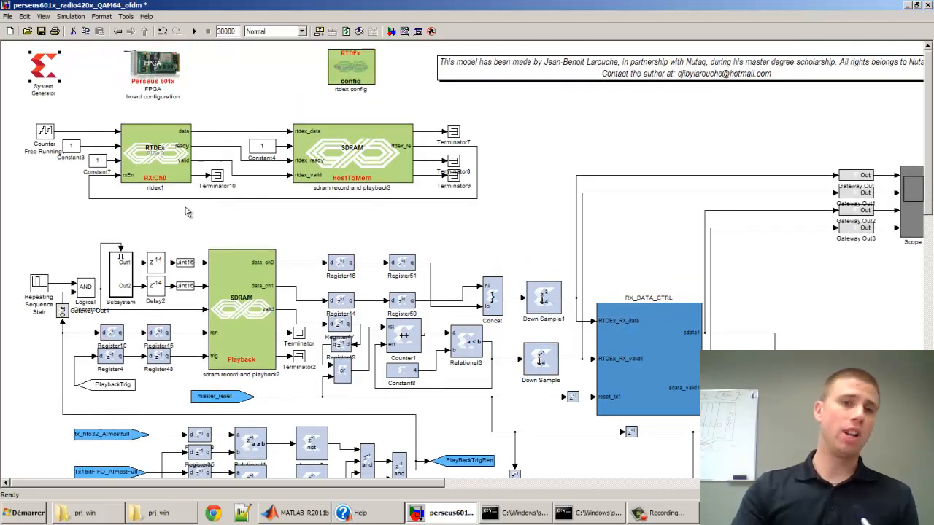
mouse_move(453, 347)
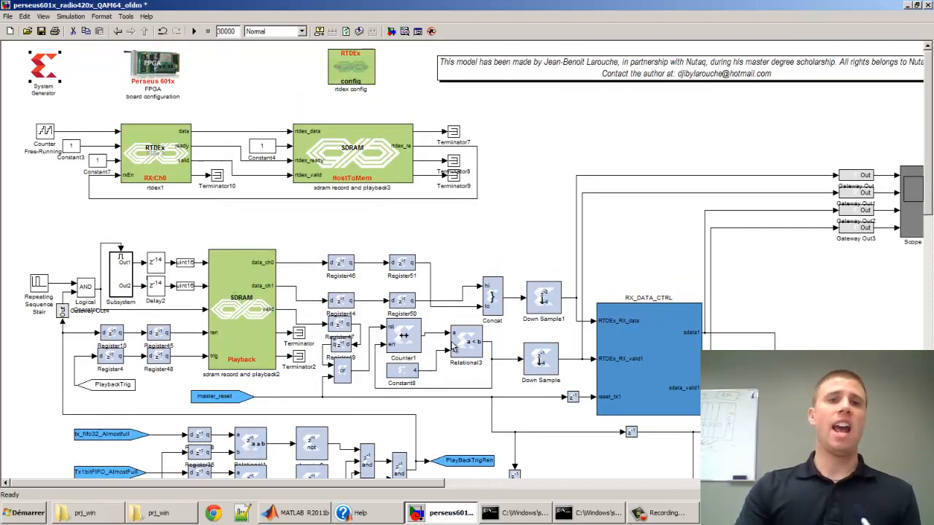
mouse_move(606, 321)
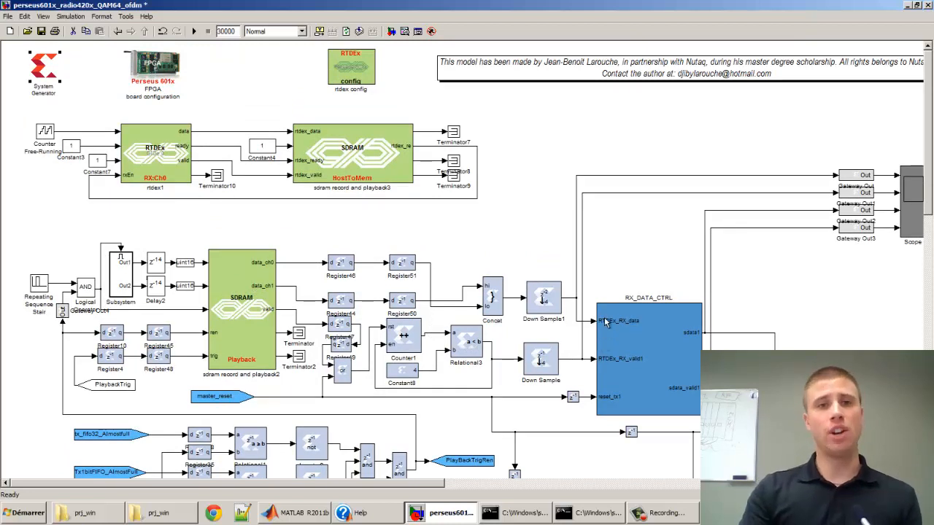
mouse_move(447, 242)
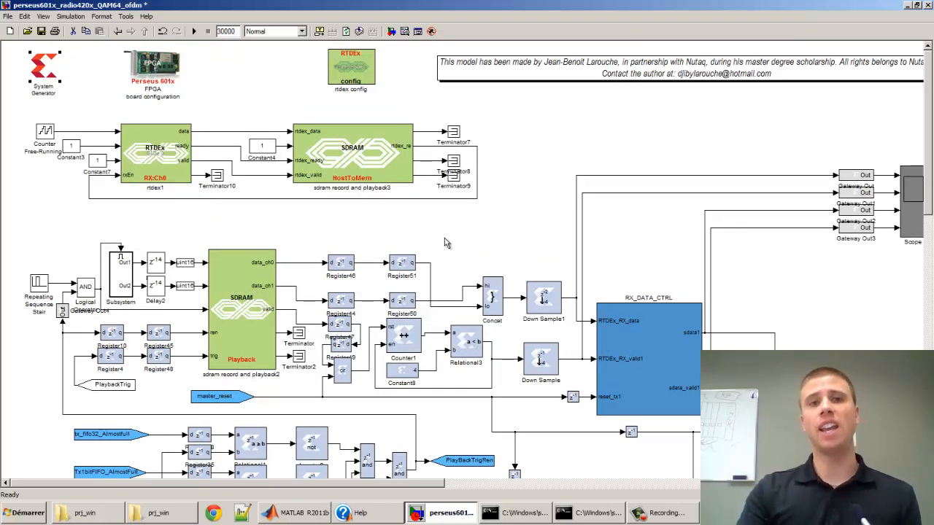
mouse_move(453, 246)
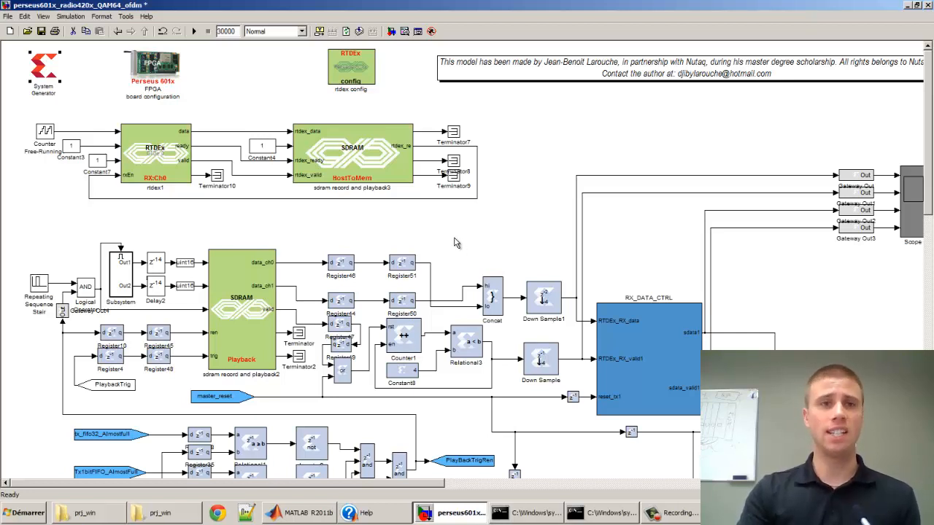
mouse_move(459, 247)
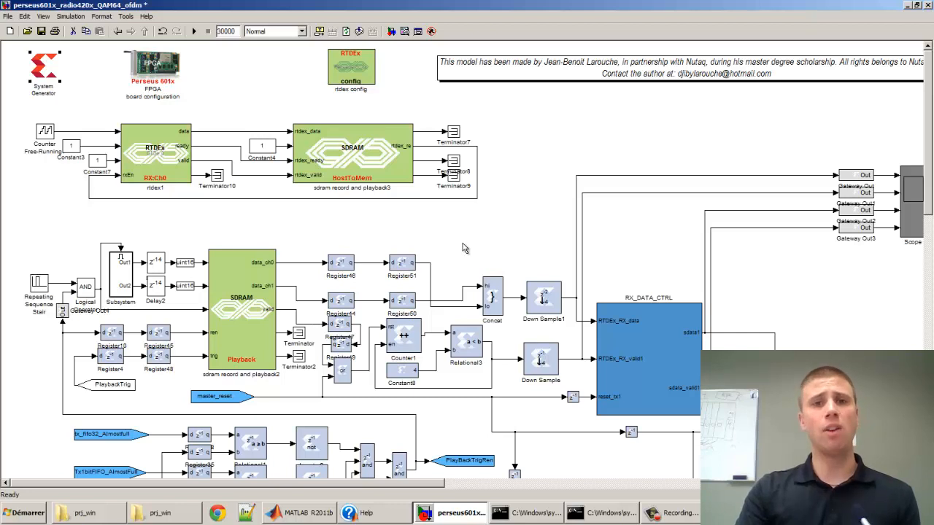
mouse_move(849, 150)
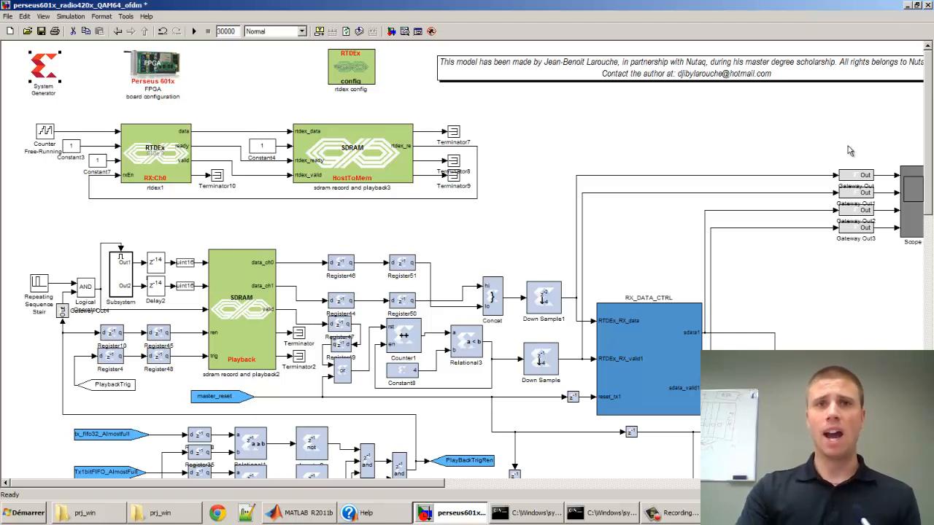